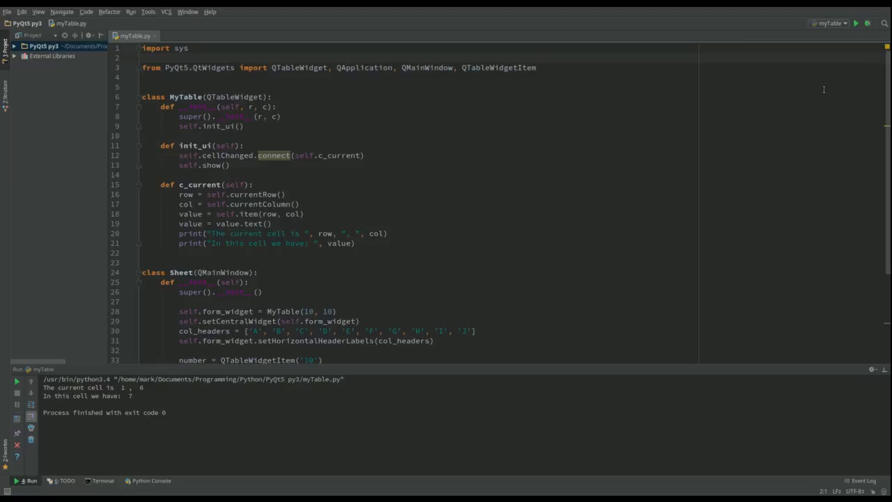
# - Add 'import os' below 'import sys' at the top of myTable.py
pyautogui.write('import os')
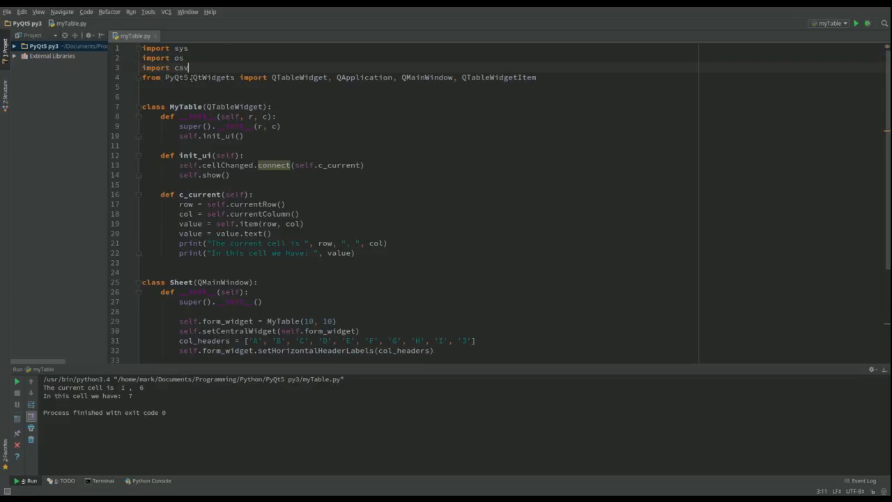
pyautogui.moveTo(178, 58)
pyautogui.write(',')
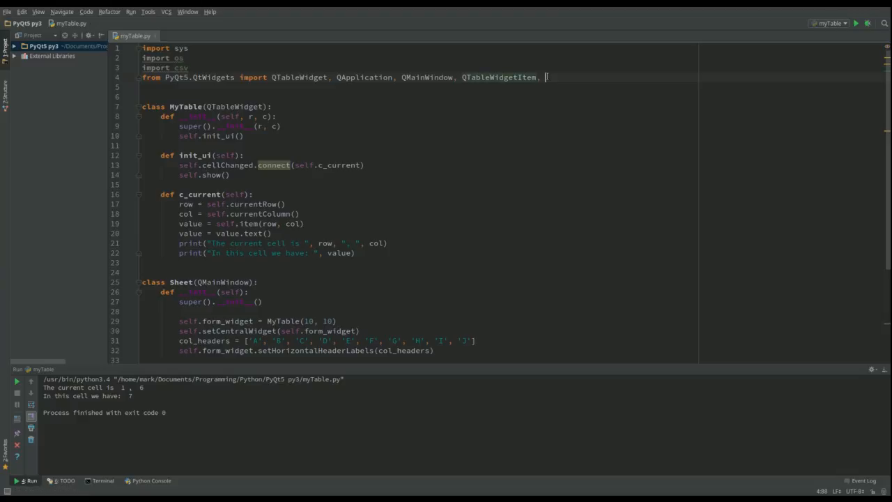
# - Append QFileDialog to the PyQt5.QtWidgets import and select the sample cell-filling lines
pyautogui.write('QFileDialog')
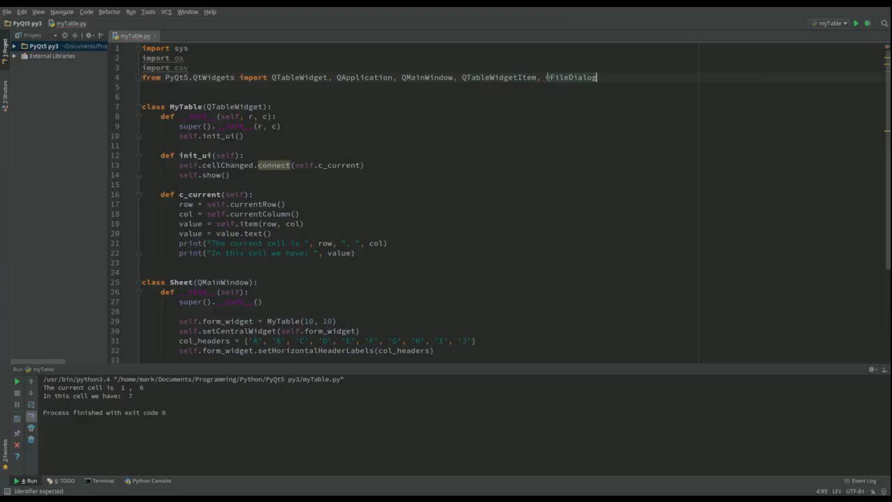
pyautogui.scroll(-3)
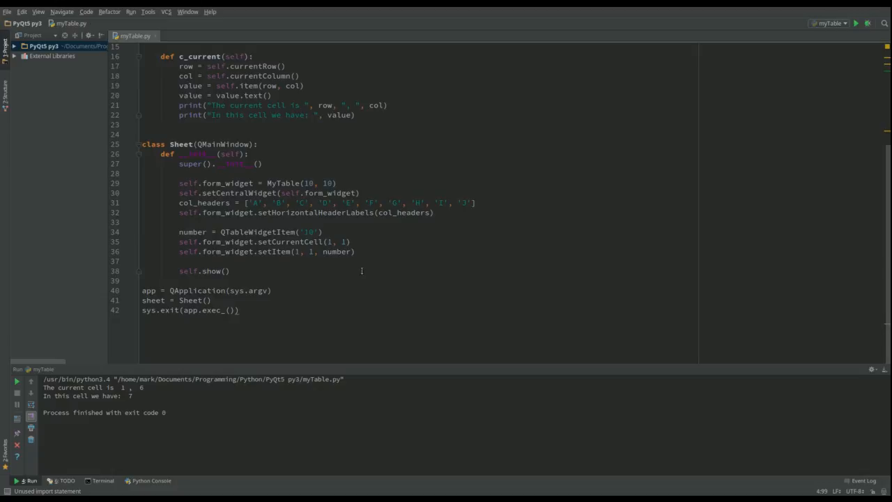
pyautogui.moveTo(179, 232); pyautogui.dragTo(354, 252)
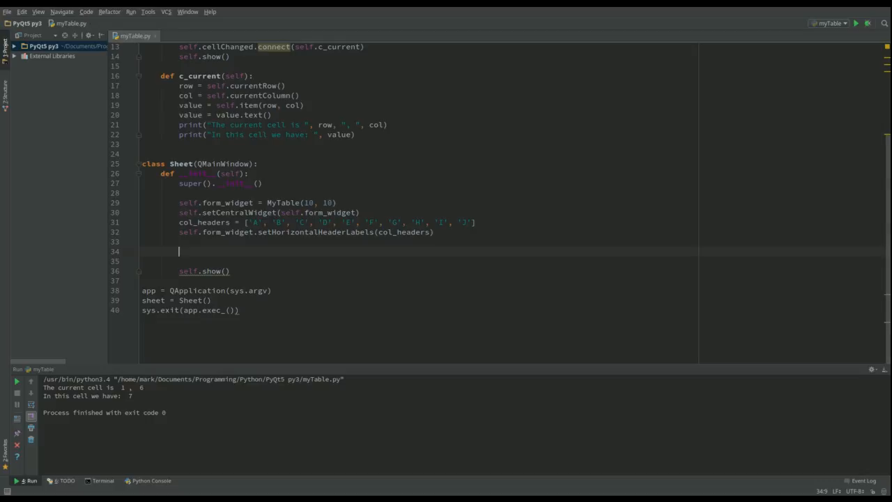
# - Replace the sample lines with a call to self.form_widget.open_sheet()
pyautogui.write('self')
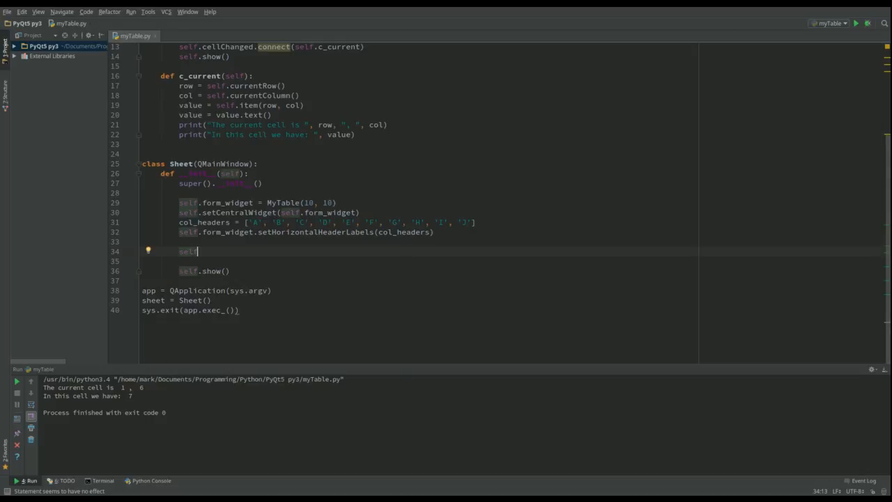
pyautogui.write('.form_widget')
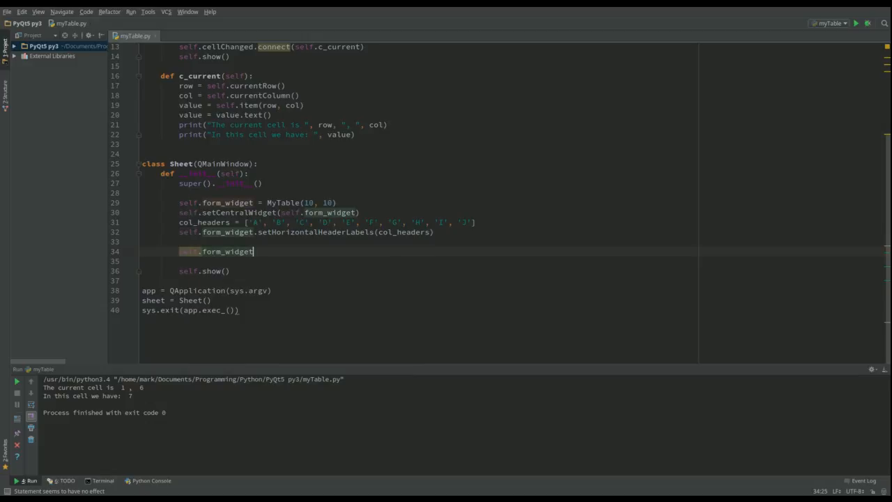
pyautogui.write('.')
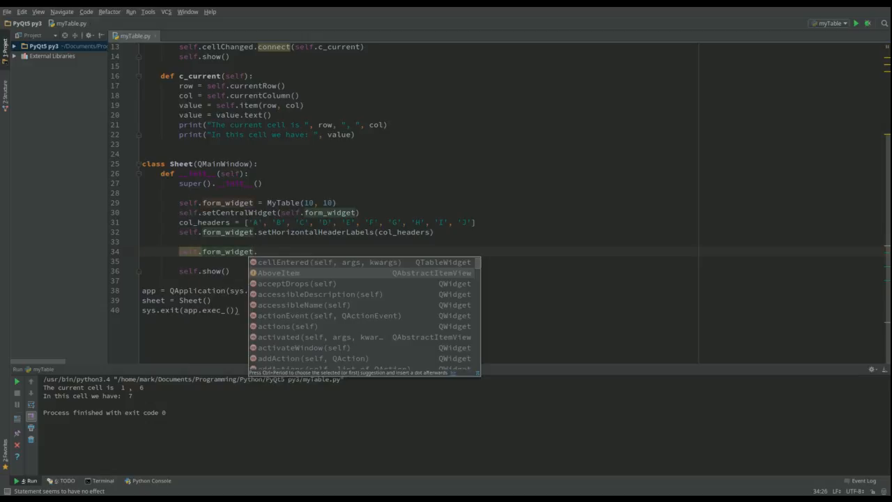
pyautogui.write('open_')
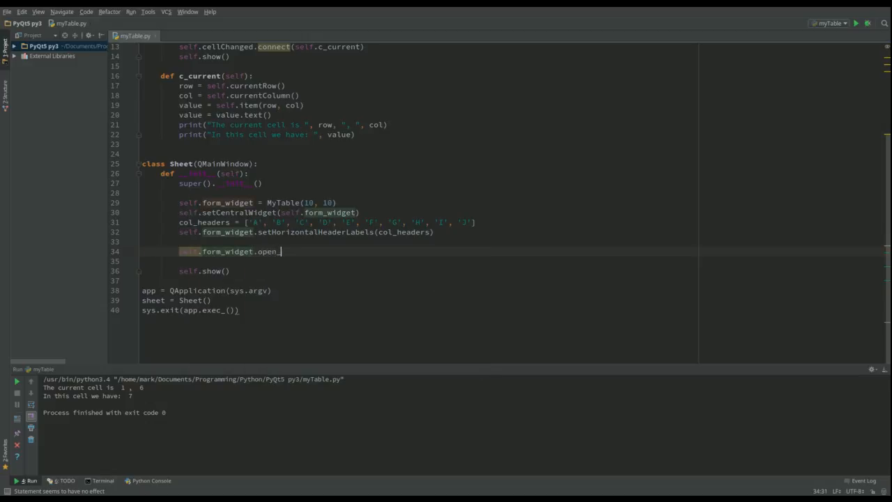
pyautogui.write('sheet')
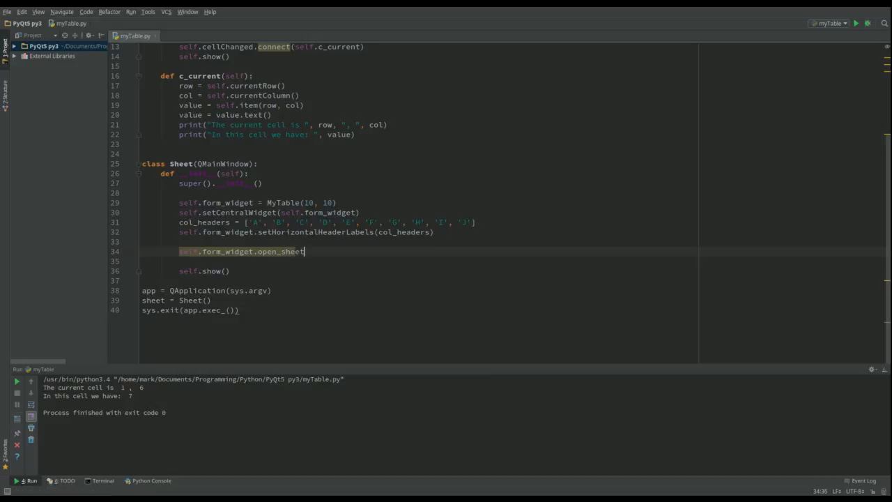
pyautogui.write('()')
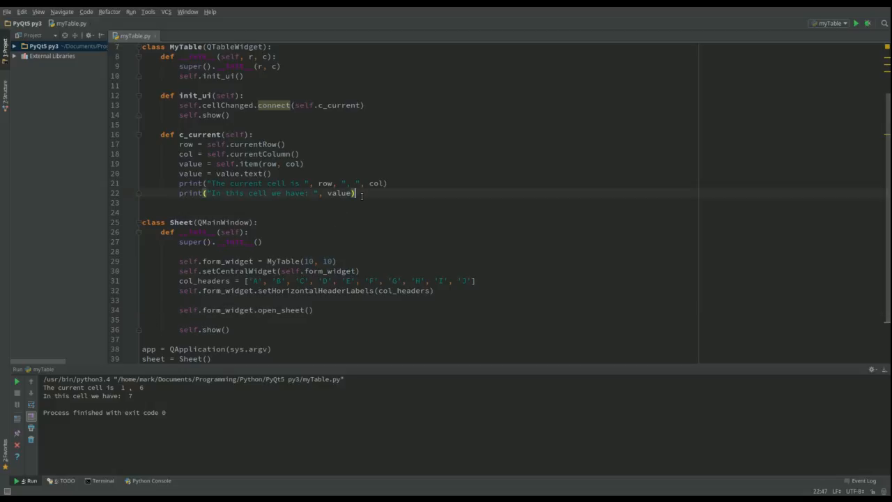
# - Declare the method def open_sheet(self): in MyTable
pyautogui.write('de')
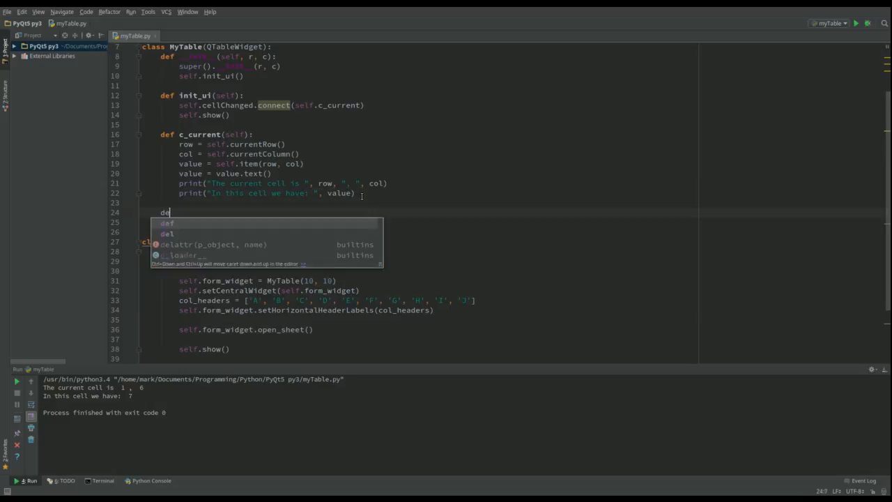
pyautogui.write('op')
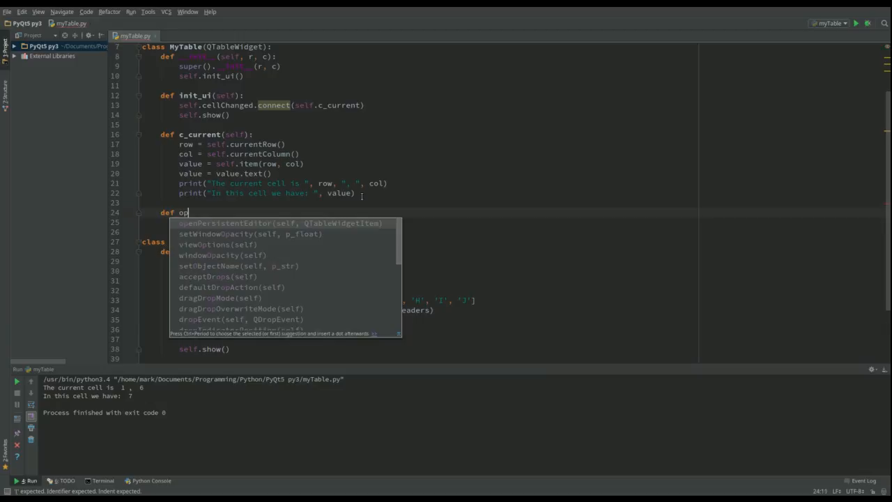
pyautogui.write('en_s')
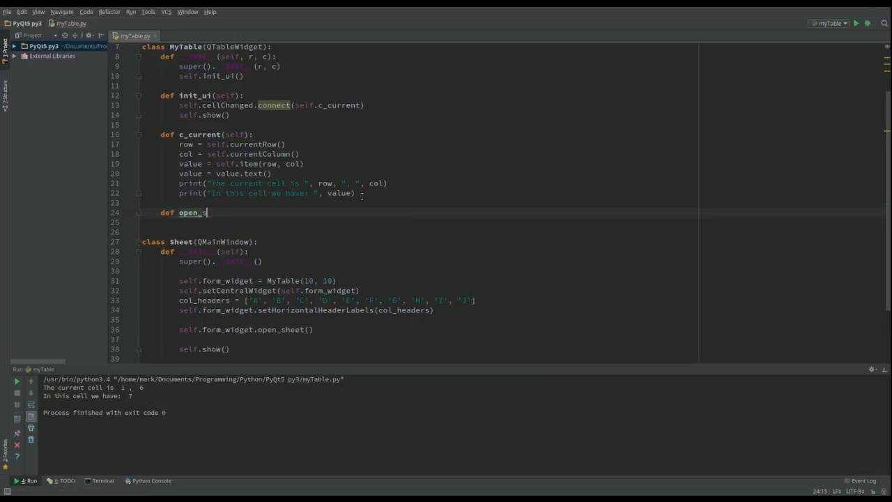
pyautogui.write('heet(self):')
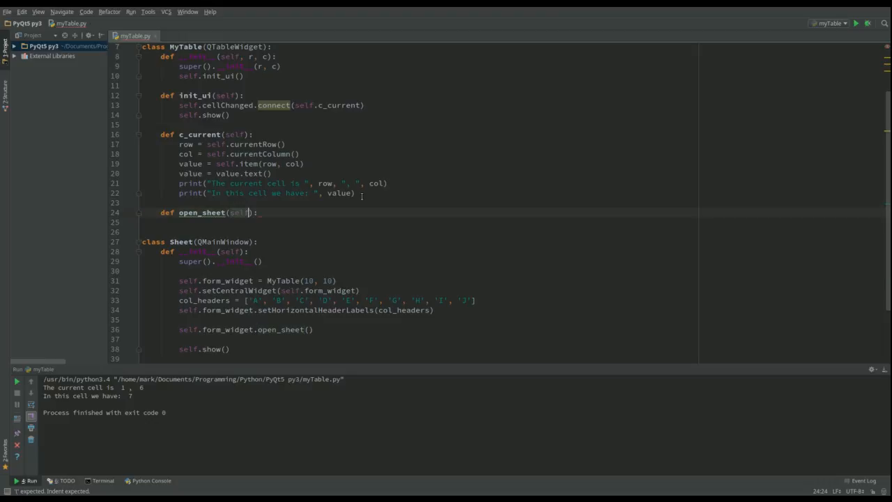
pyautogui.press('enter')
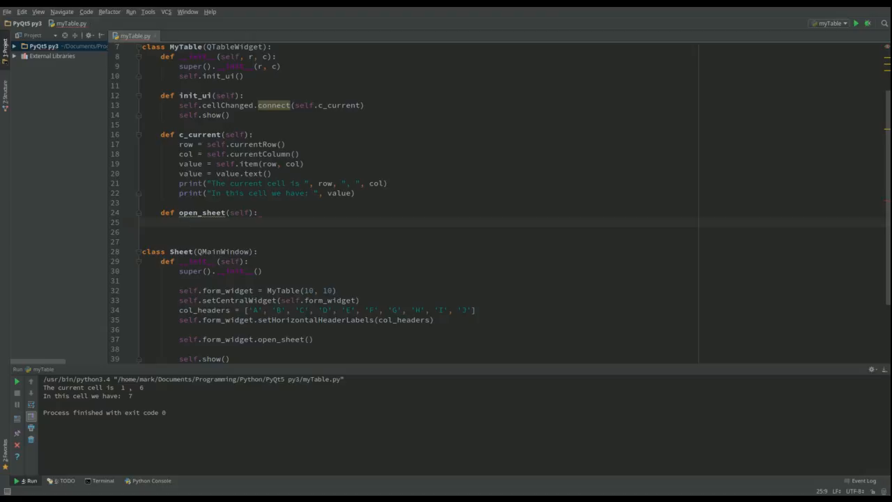
# - Get path via QFileDialog.getOpenFileName from HOME filtered to CSV, then check path[0] != ''
pyautogui.click(195, 222)
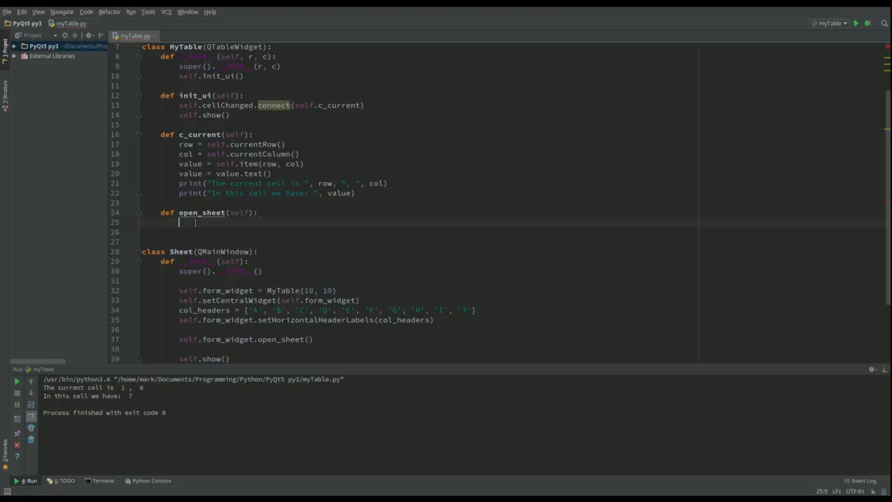
pyautogui.write("path = QFileDialog.getOpenFileName(self, 'Open File', os.getenv('HOME'), 'CSV(*.csv)')")
pyautogui.click(418, 232)
pyautogui.write('if p')
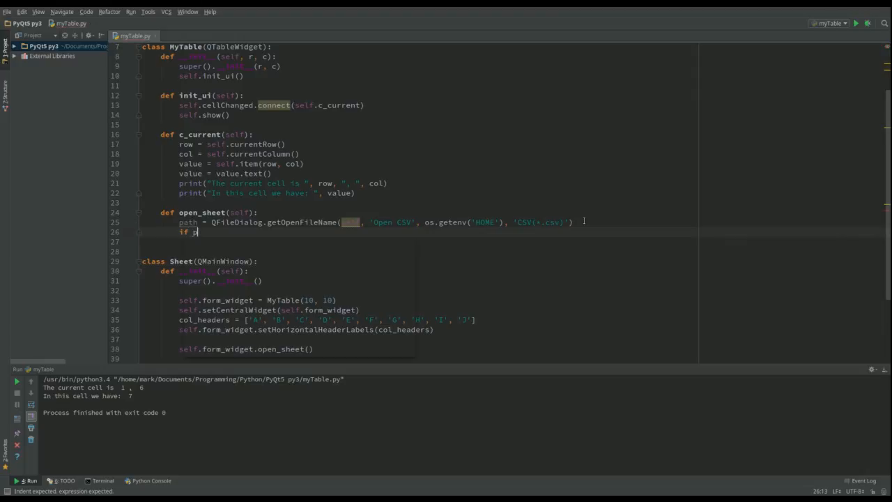
pyautogui.write('ath[')
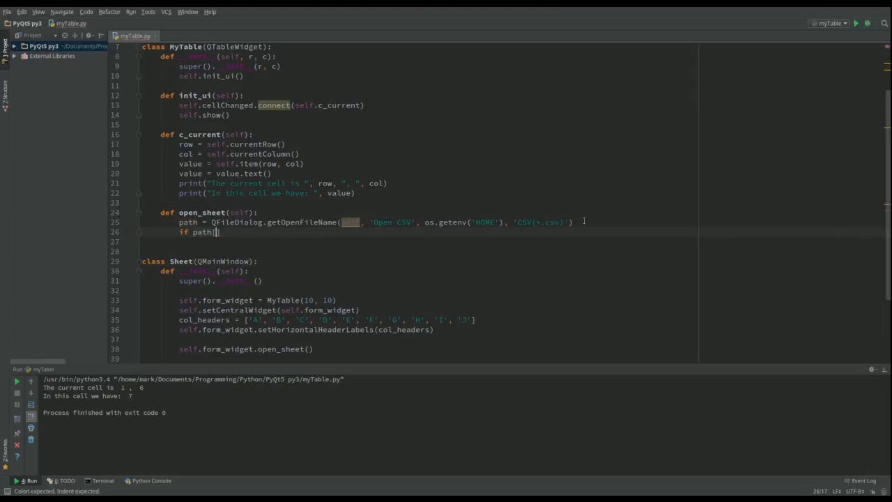
pyautogui.write('0]')
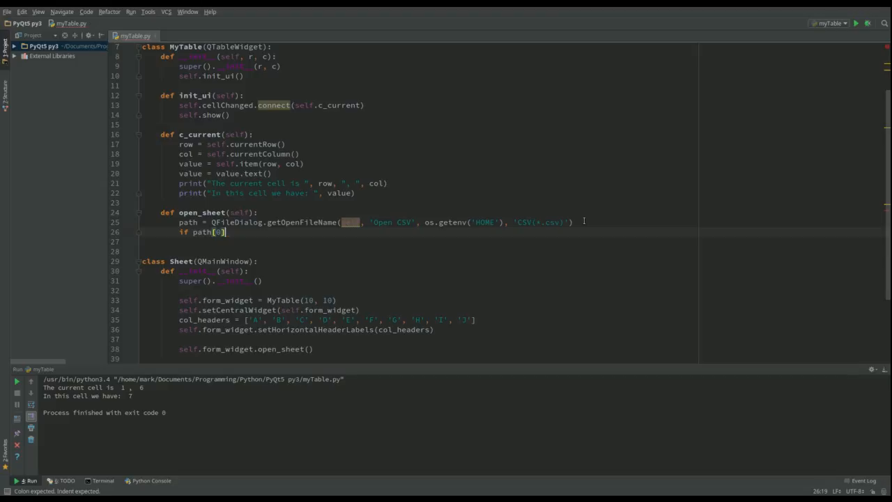
pyautogui.write("!= '")
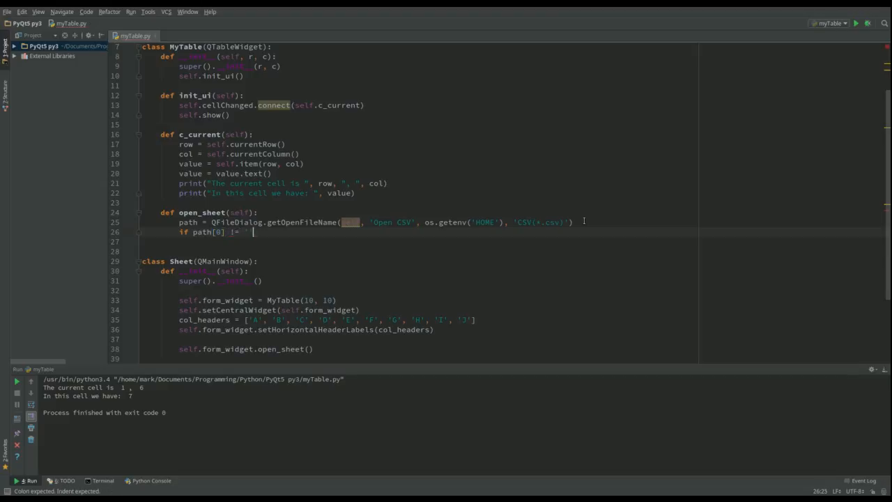
pyautogui.write(':')
pyautogui.press('enter')
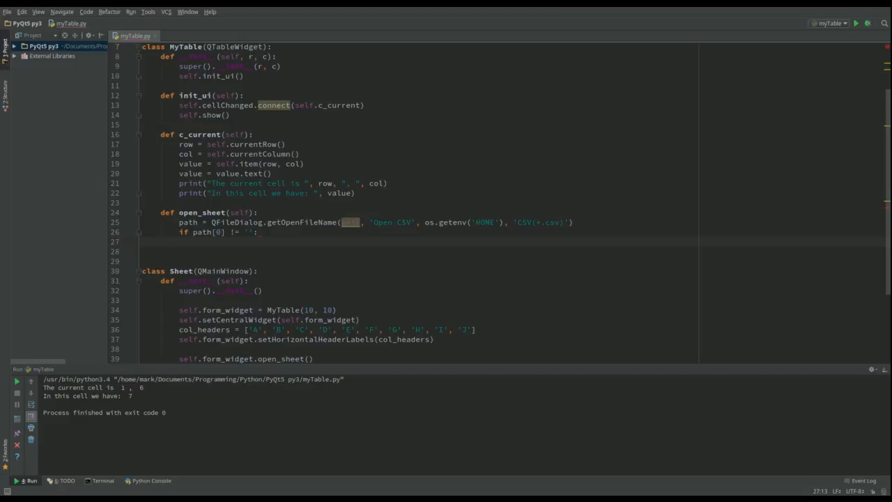
pyautogui.moveTo(317, 235)
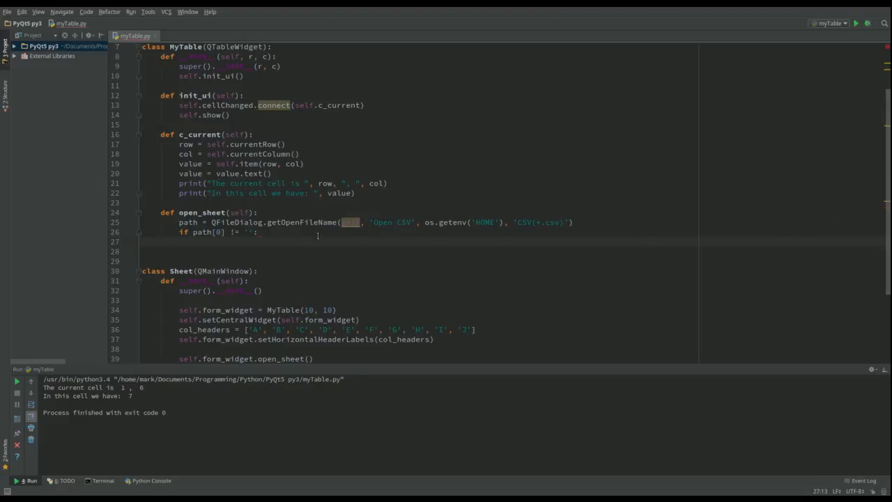
# - Open the chosen file with open(path[0], newline='') as csv_file
pyautogui.write("with open(path[0], newline='') as csv_file:")
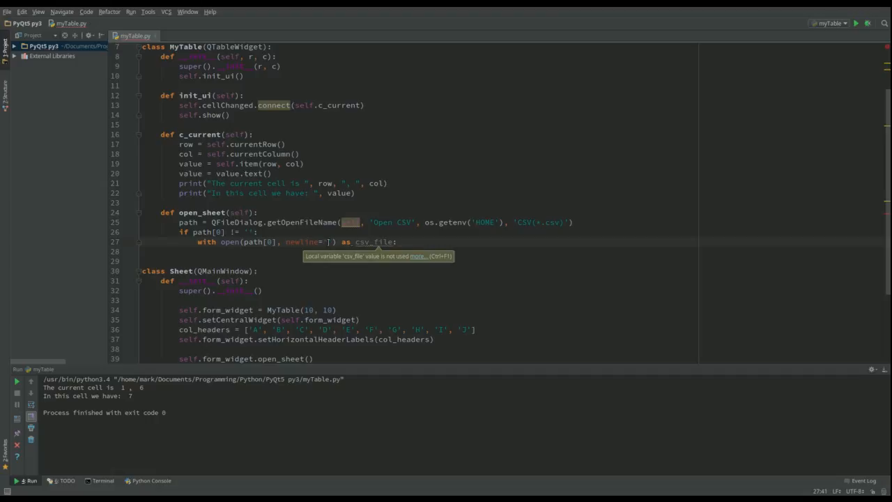
pyautogui.moveTo(394, 251)
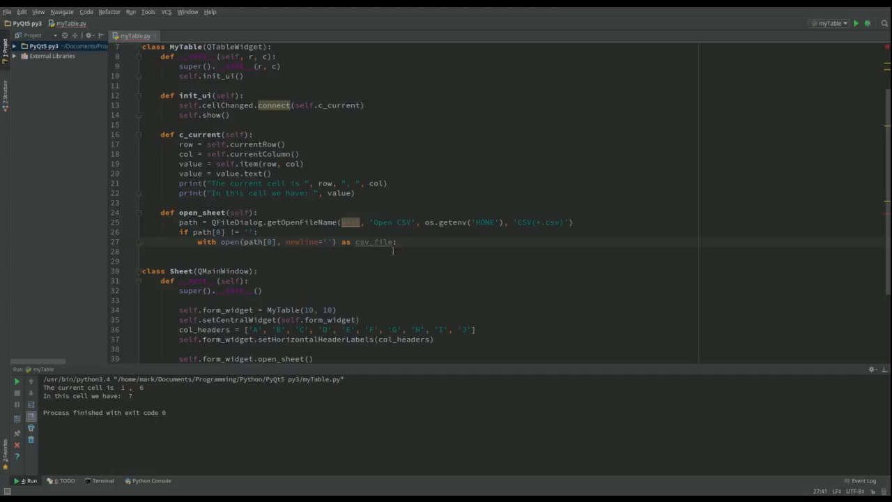
pyautogui.click(397, 241)
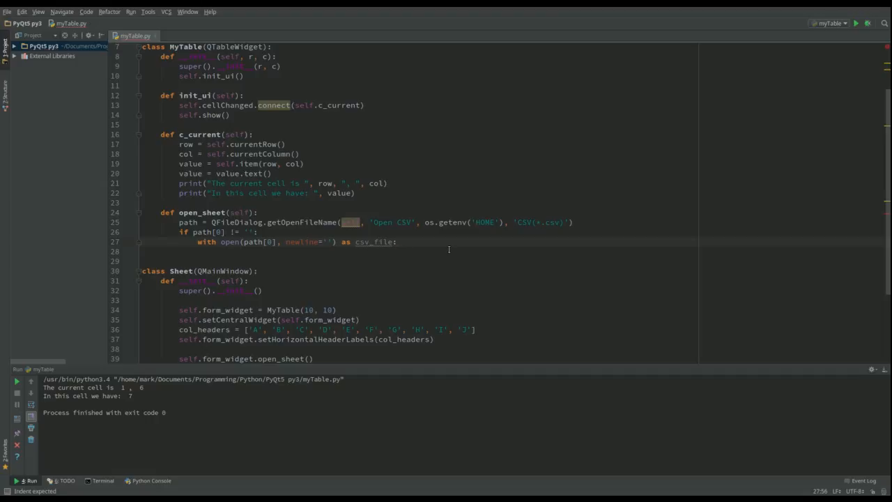
pyautogui.press('enter')
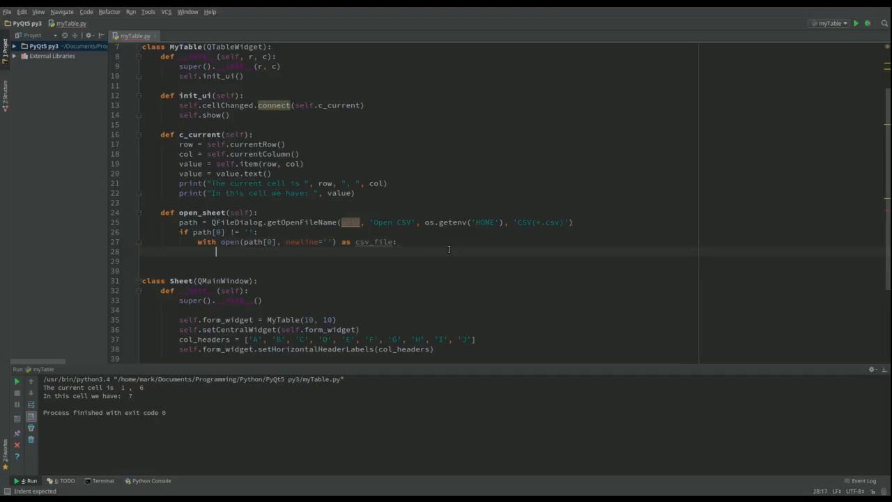
# - Inside the with block, call self.setRowCount(0) and self.setColumnCount(10)
pyautogui.write('self')
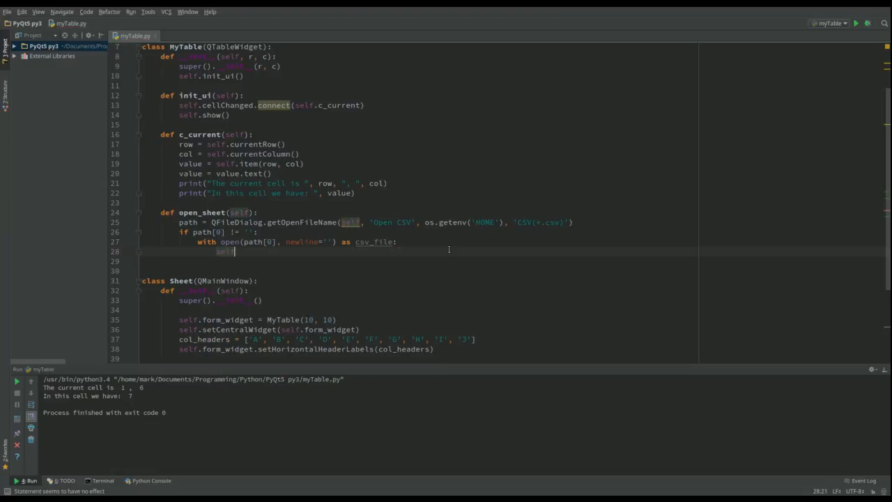
pyautogui.write('.')
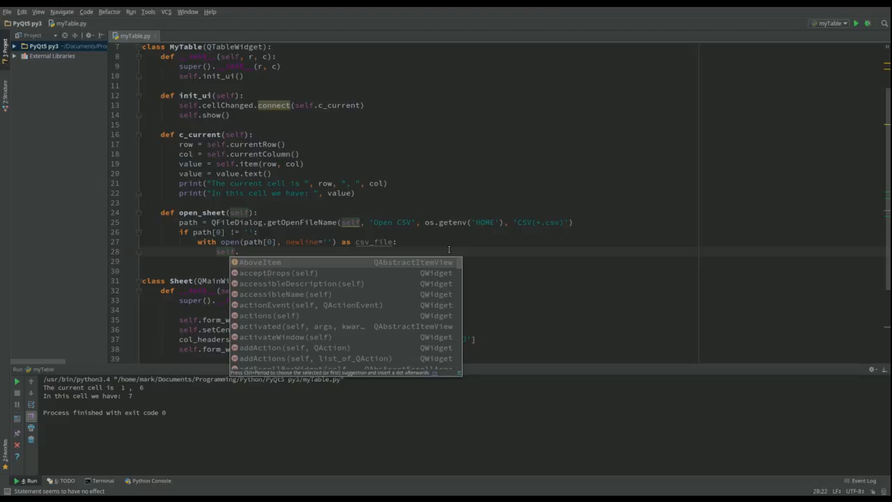
pyautogui.write('setRowCount(0')
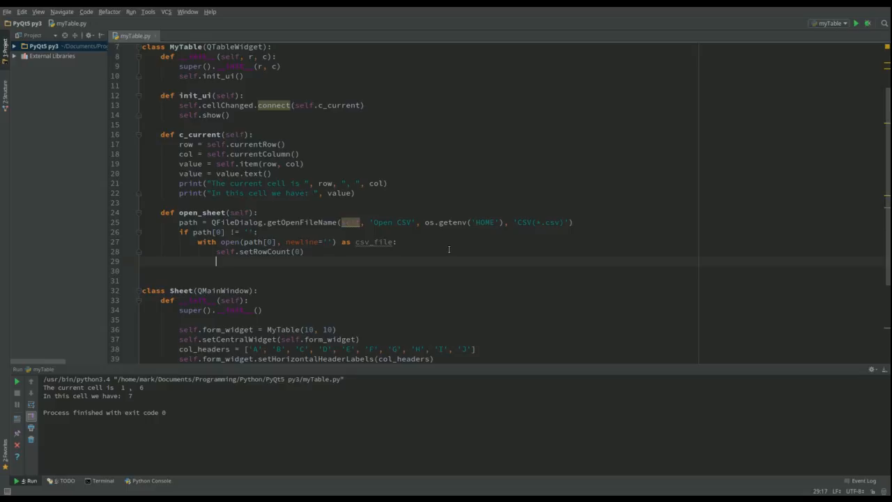
pyautogui.moveTo(453, 329)
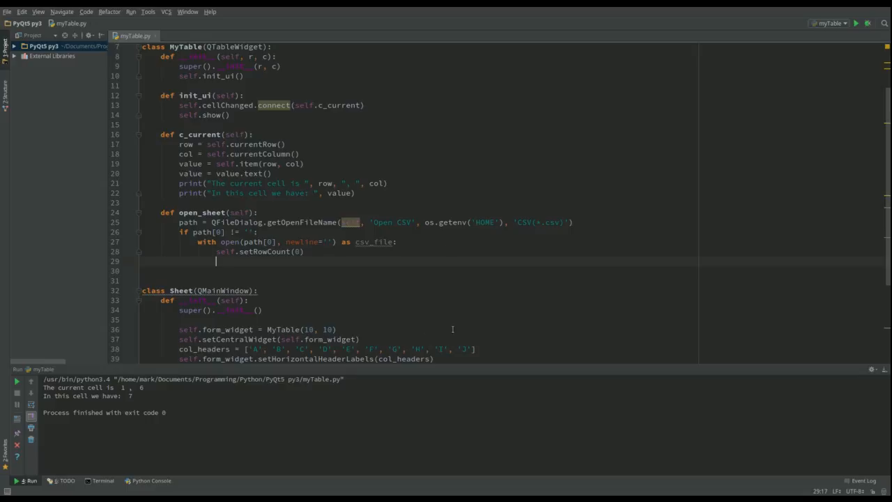
pyautogui.write('s')
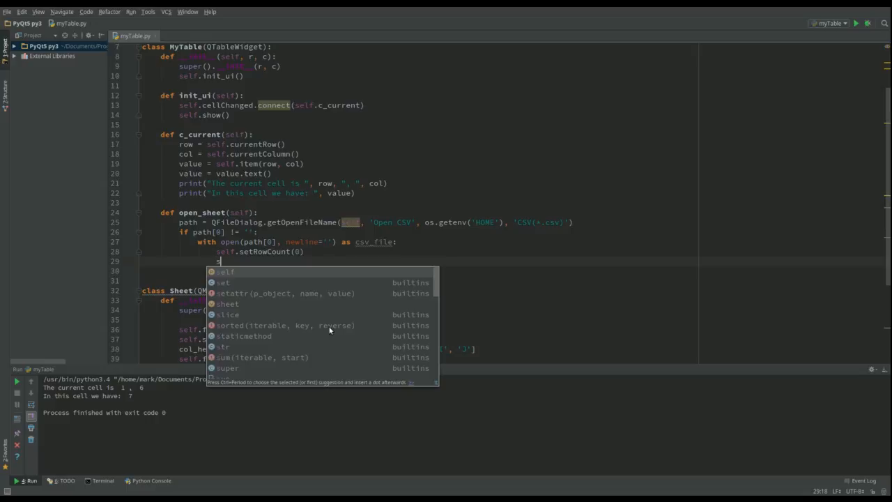
pyautogui.write('self.setColumnCount(')
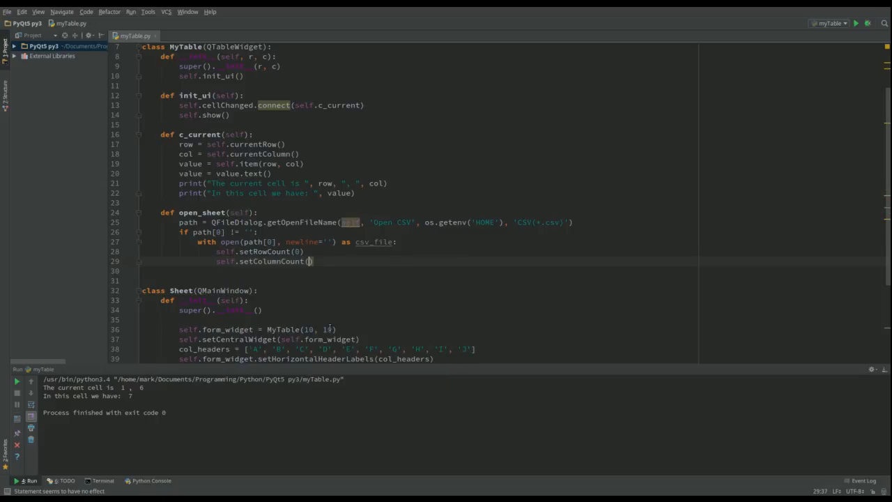
pyautogui.write('10')
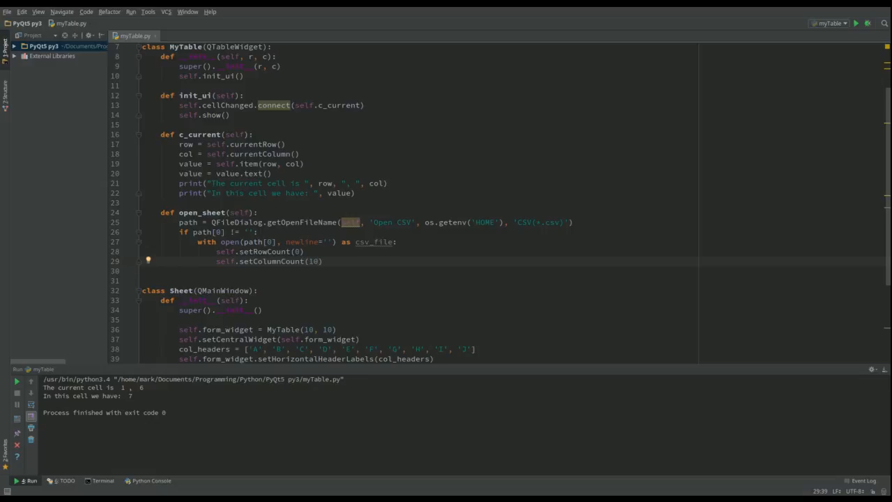
pyautogui.moveTo(465, 276)
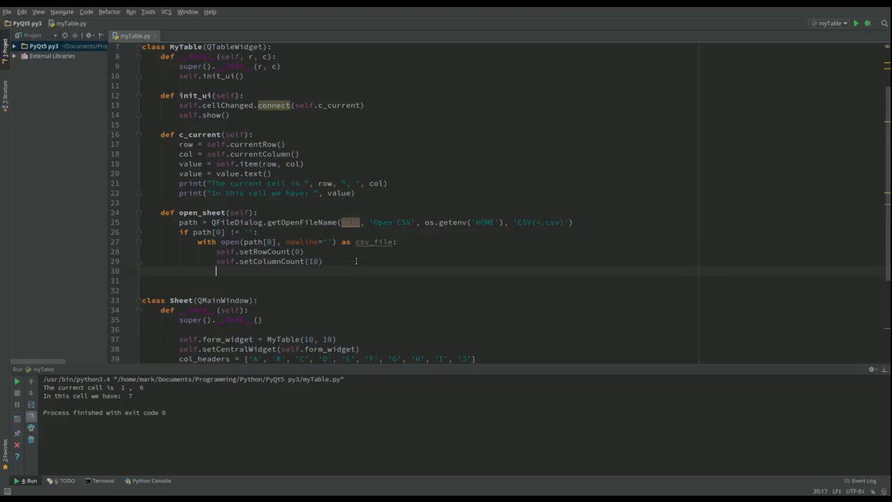
# - Create my_file with csv.reader (comma delimiter, '|' quotechar) and loop over its rows
pyautogui.write("my_file = csv.reader(csv_file, delimiter=',', quotechar='|')")
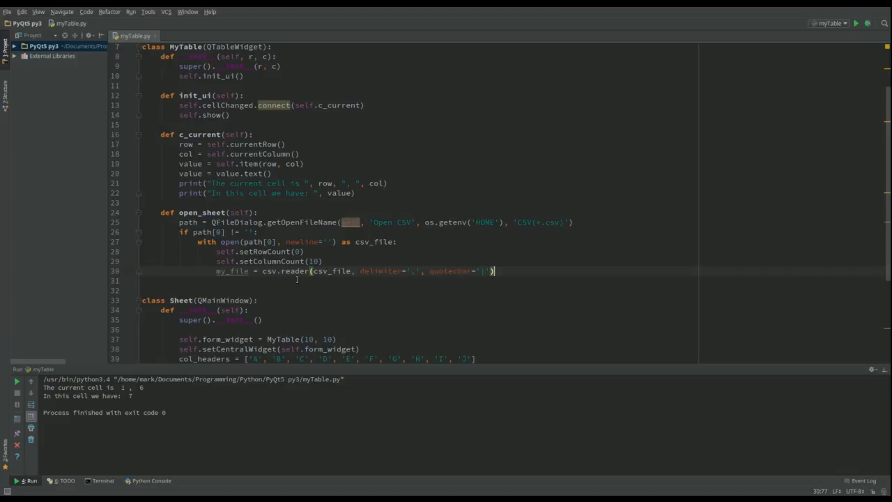
pyautogui.moveTo(326, 314)
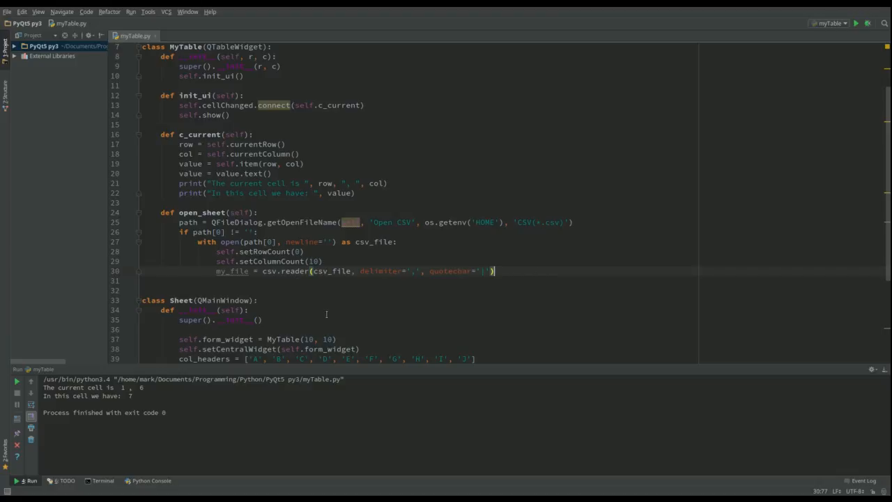
pyautogui.moveTo(414, 276)
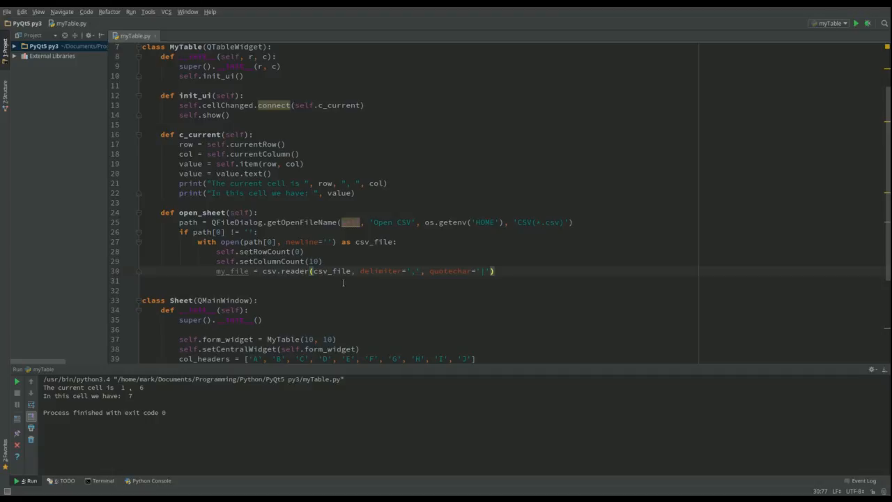
pyautogui.click(495, 271)
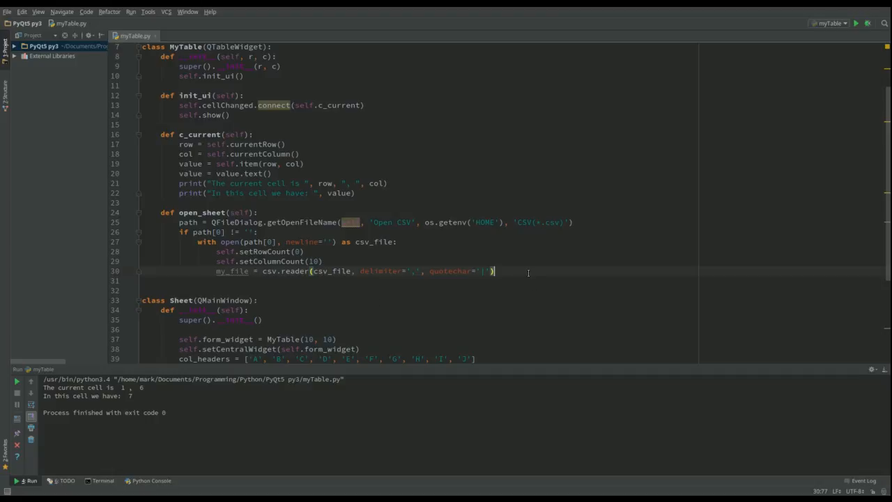
pyautogui.press('enter')
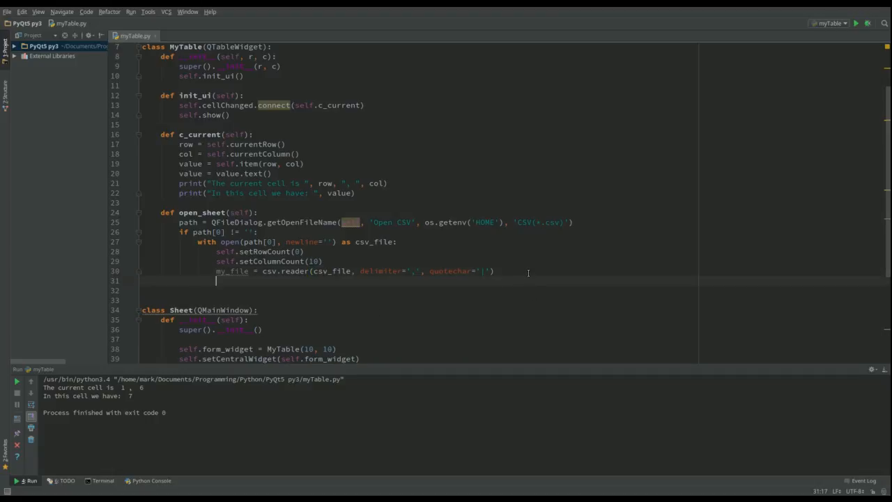
pyautogui.write('for')
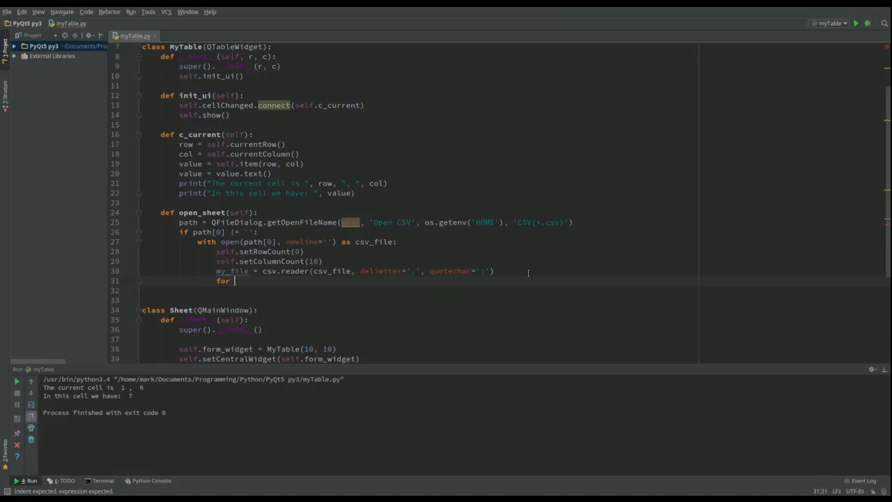
pyautogui.write('row_data')
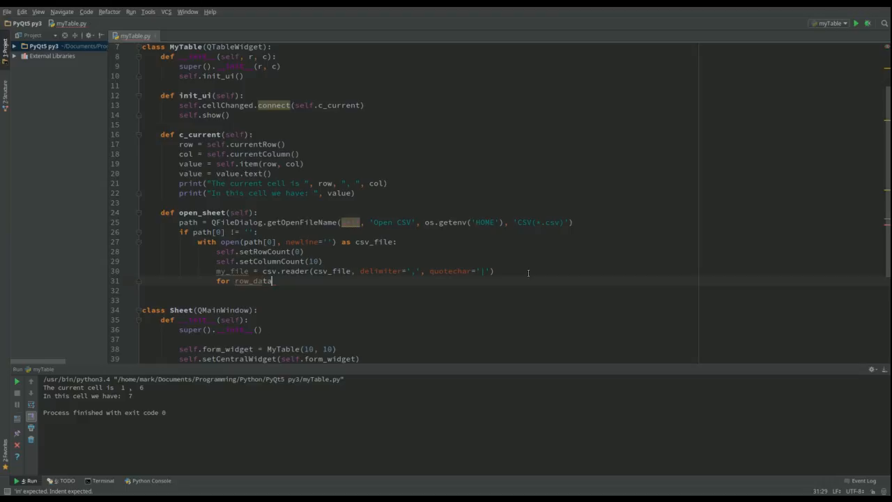
pyautogui.write('" "')
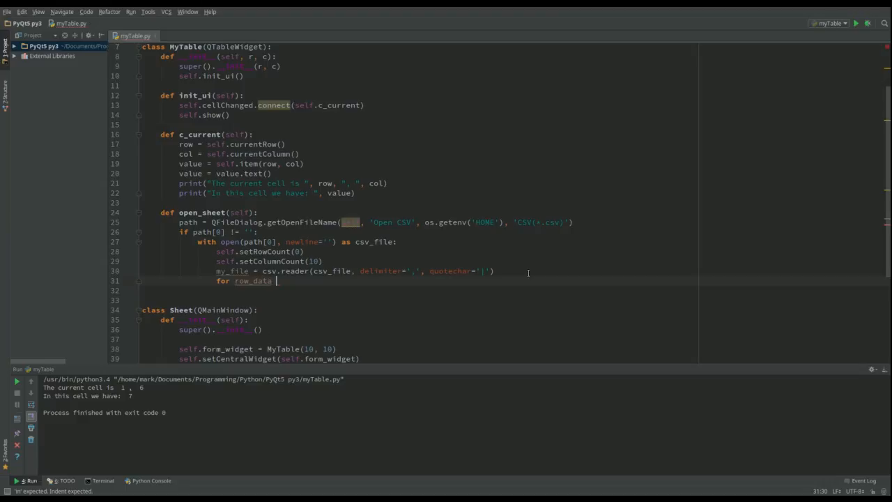
pyautogui.write('in')
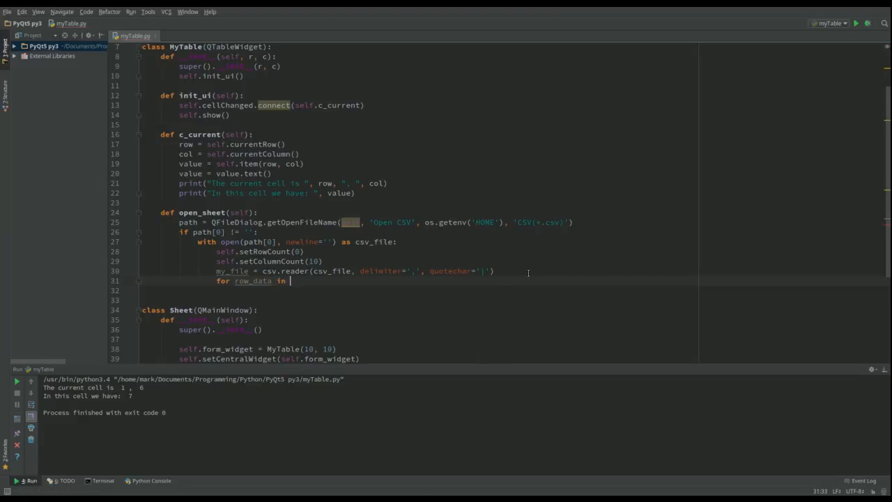
pyautogui.write('my_file:')
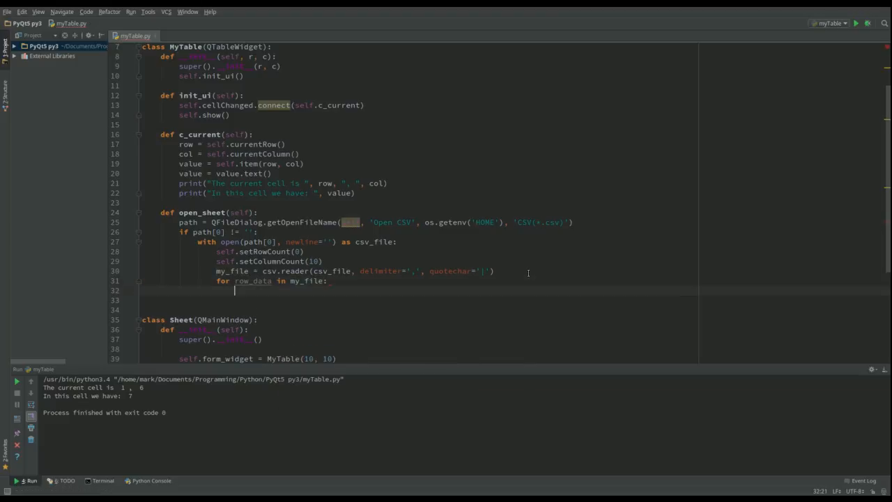
# - In the loop, take row from self.rowCount() and insert that row, widening columns past ten
pyautogui.write('row')
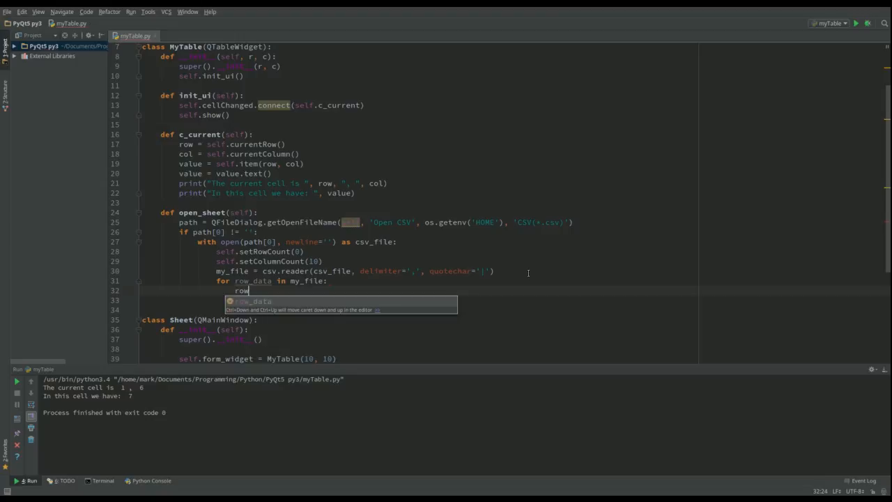
pyautogui.write('=self.rowCount(')
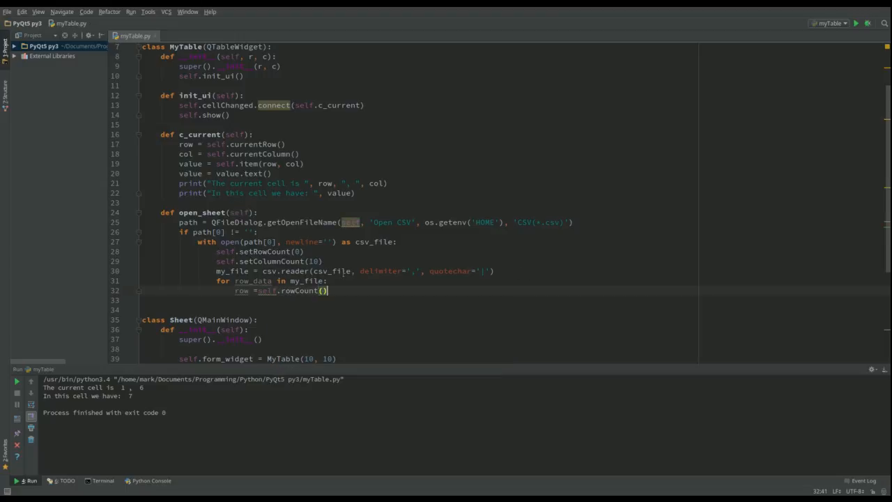
pyautogui.moveTo(242, 291)
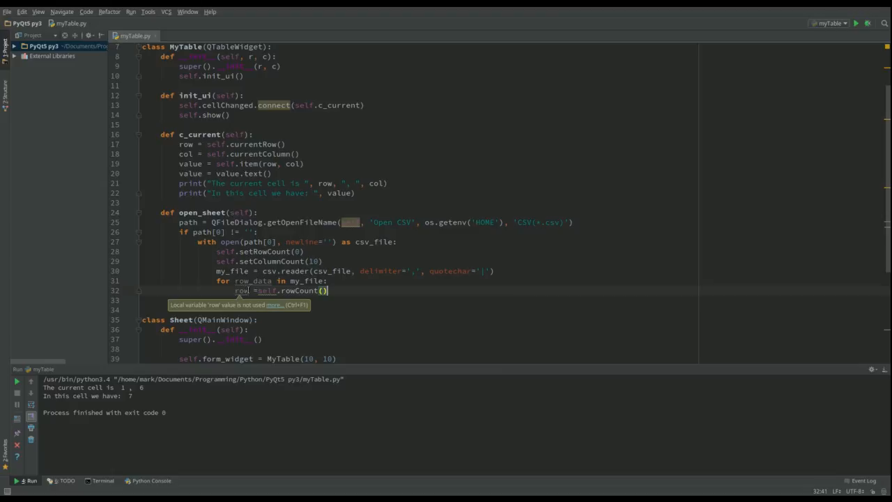
pyautogui.moveTo(333, 290)
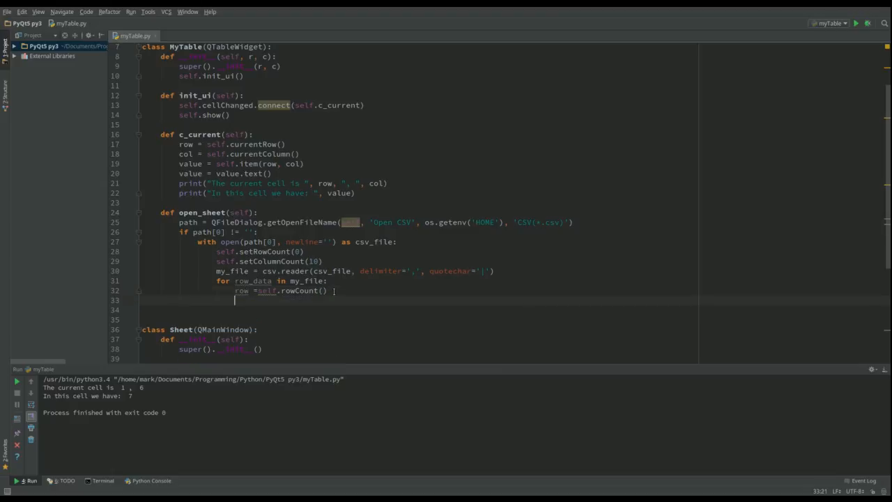
pyautogui.write('s')
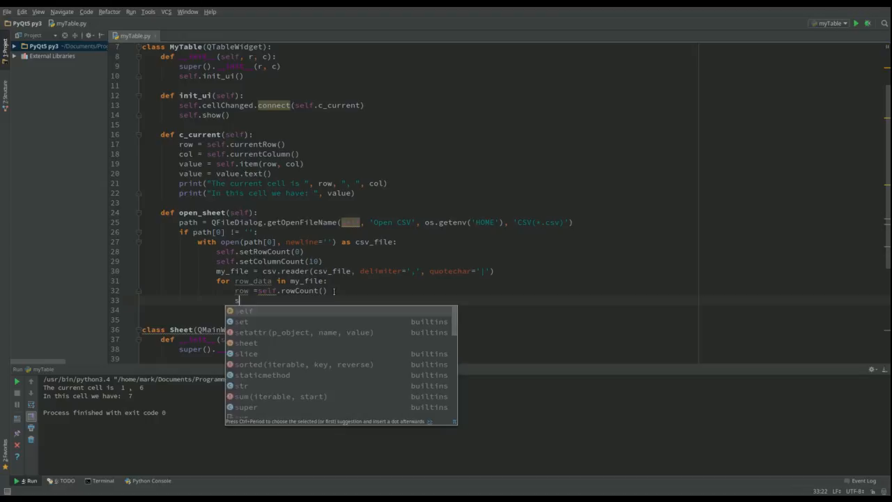
pyautogui.write('elf.insertRow(')
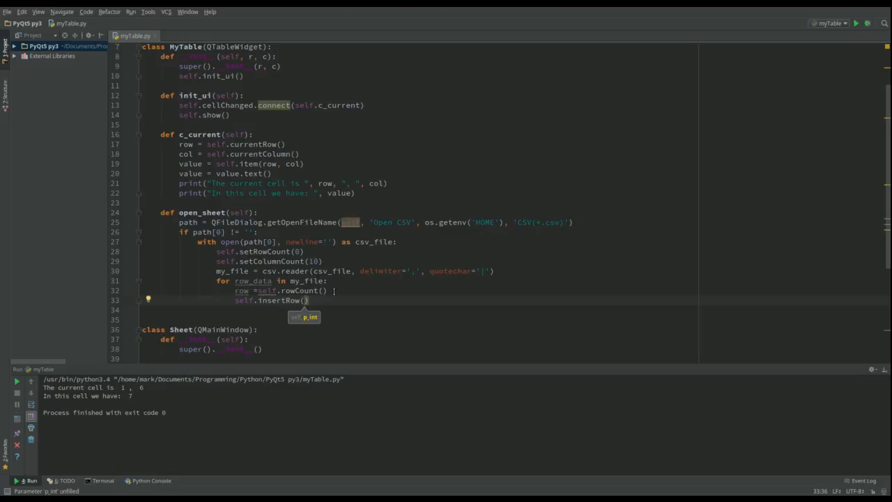
pyautogui.write('row')
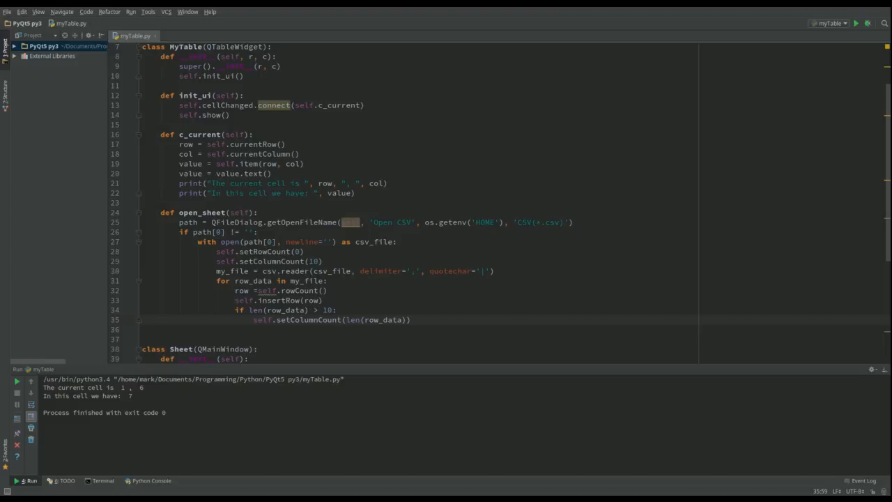
# - Loop with enumerate(row_data) and wrap each value in item = QTableWidgetItem(stuff)
pyautogui.click(453, 329)
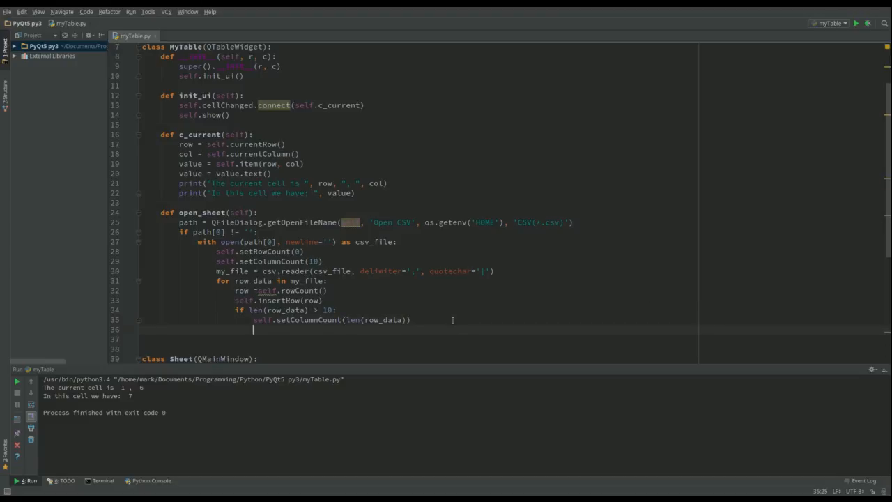
pyautogui.write('for column, stuff in enumerate(row_data):')
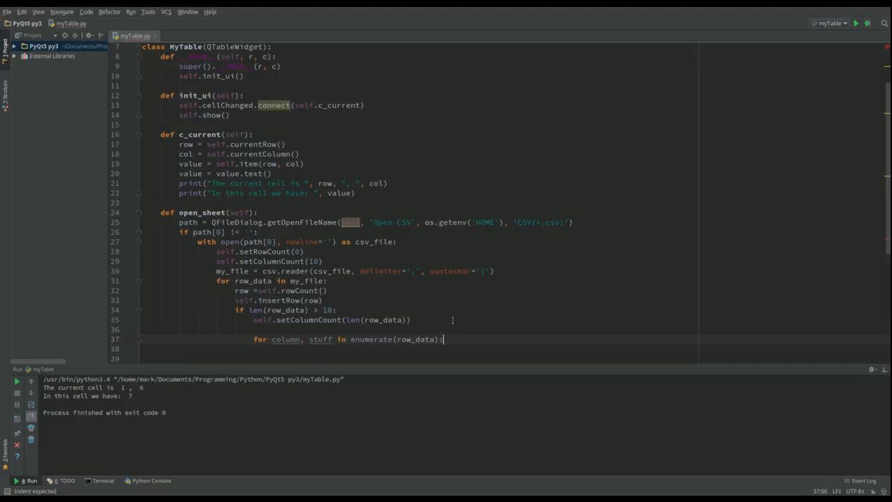
pyautogui.click(361, 329)
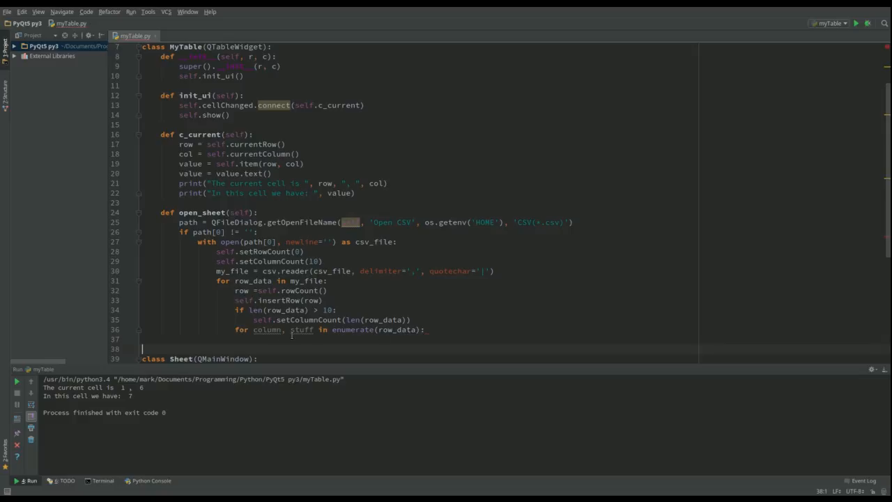
pyautogui.moveTo(301, 330)
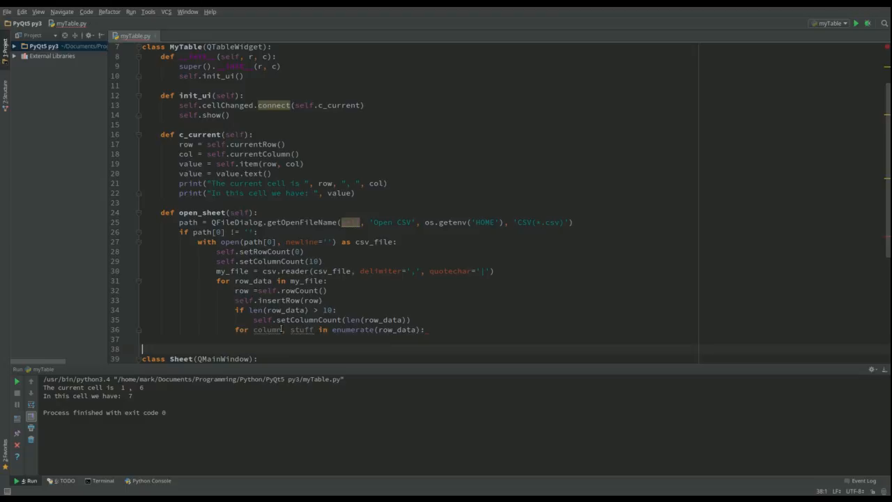
pyautogui.moveTo(302, 329)
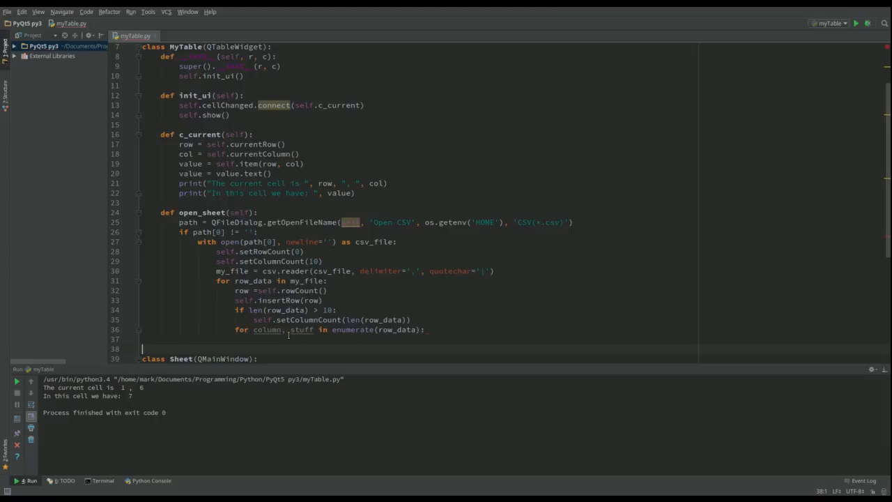
pyautogui.moveTo(301, 329)
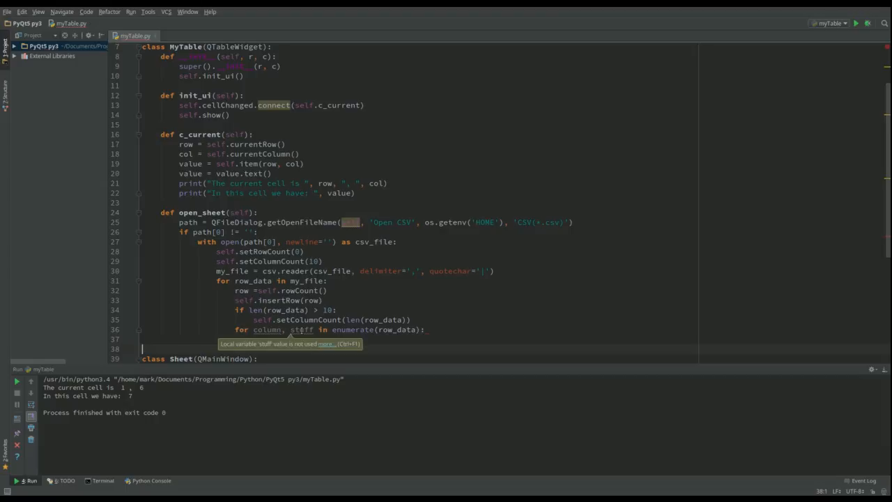
pyautogui.moveTo(434, 336)
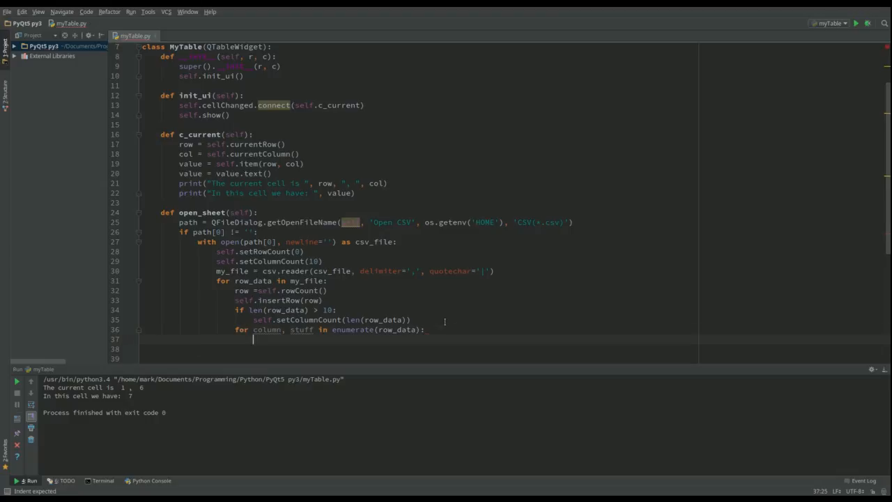
pyautogui.write('it')
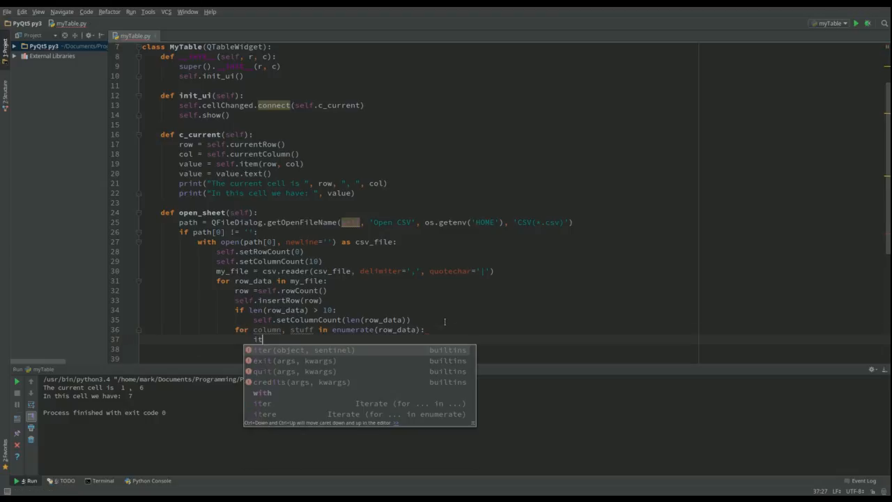
pyautogui.write('em =')
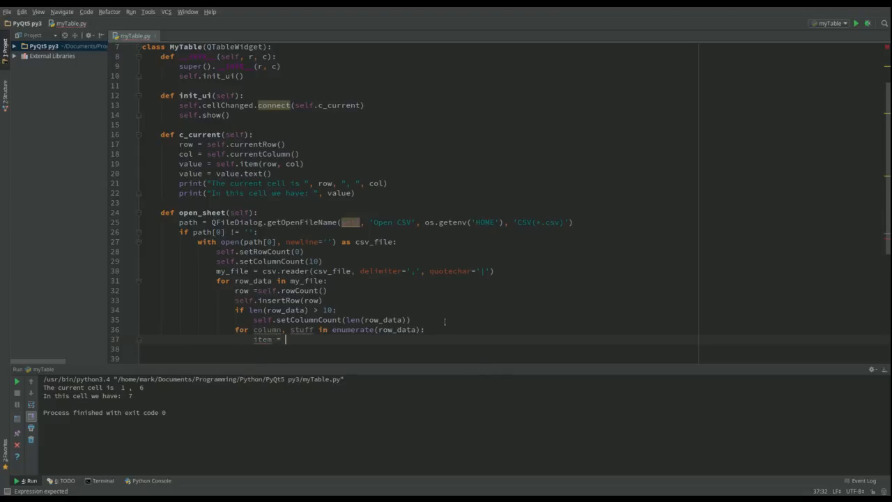
pyautogui.write('Q')
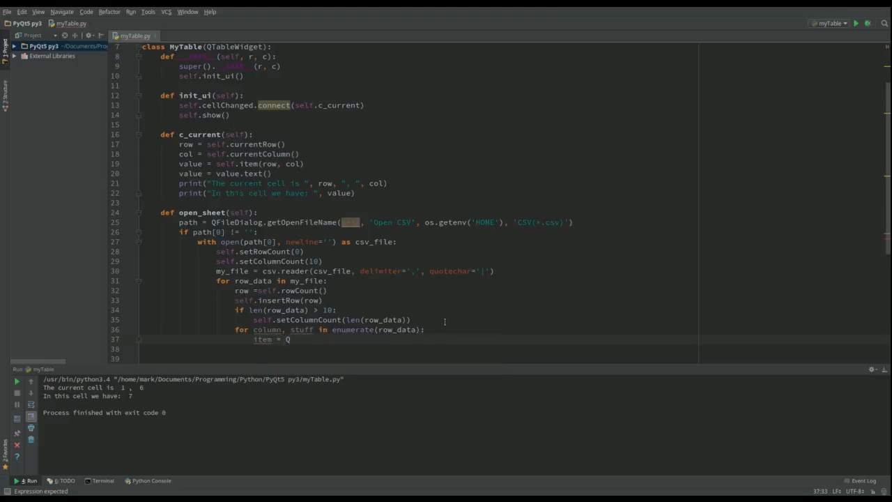
pyautogui.write('TableWidgetItem')
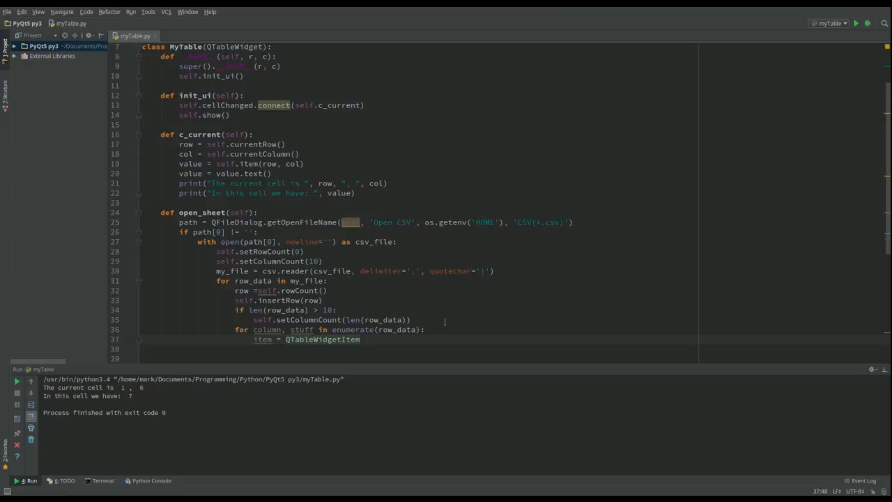
pyautogui.write('self)')
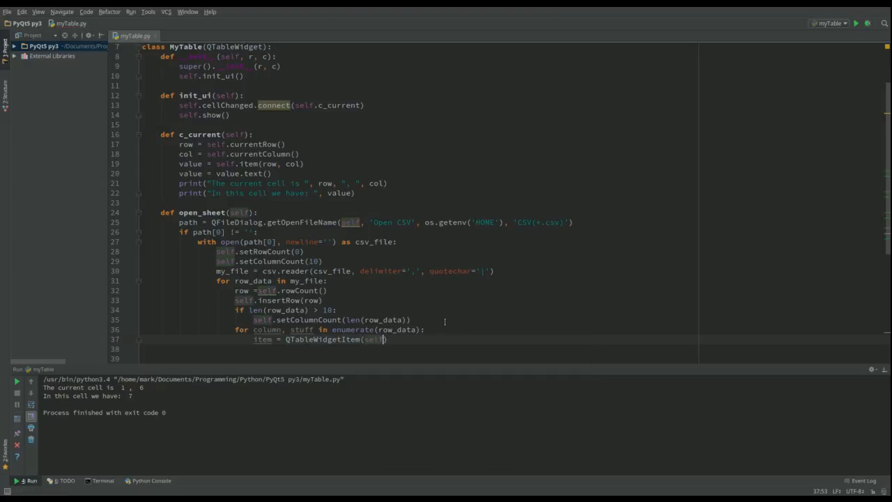
pyautogui.write('stuff')
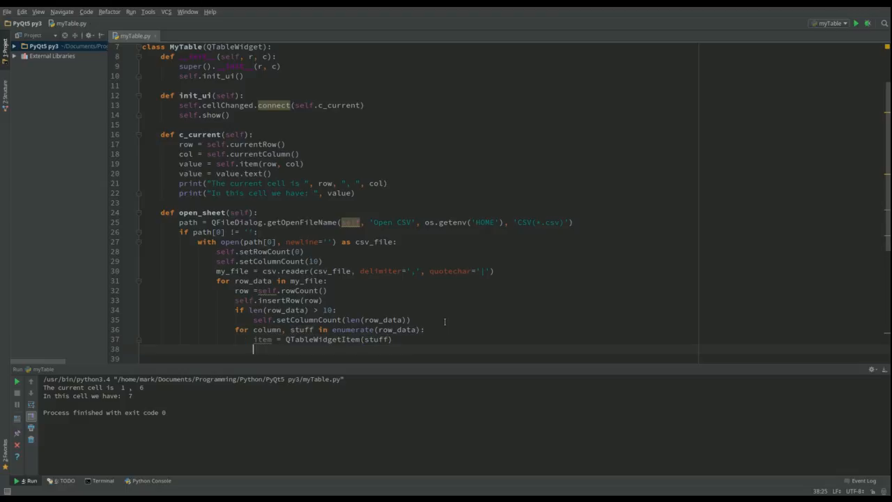
# - Place each item with self.setItem(row, column, item)
pyautogui.write('self')
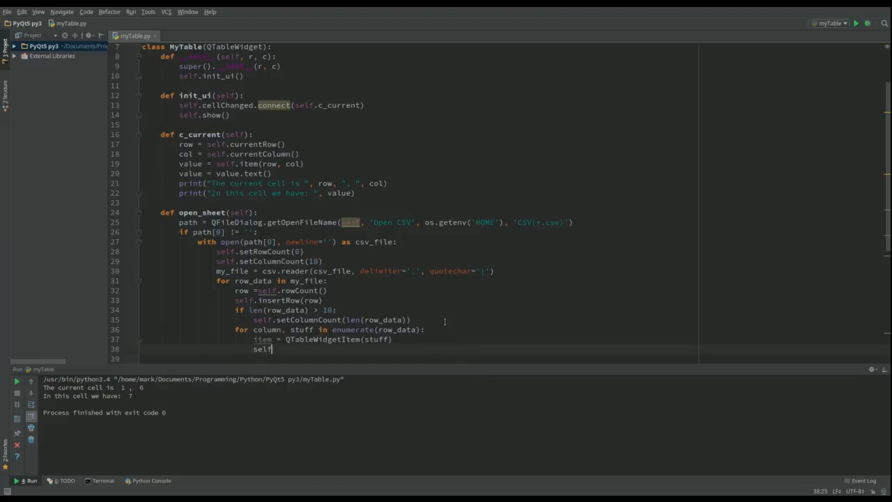
pyautogui.write('s')
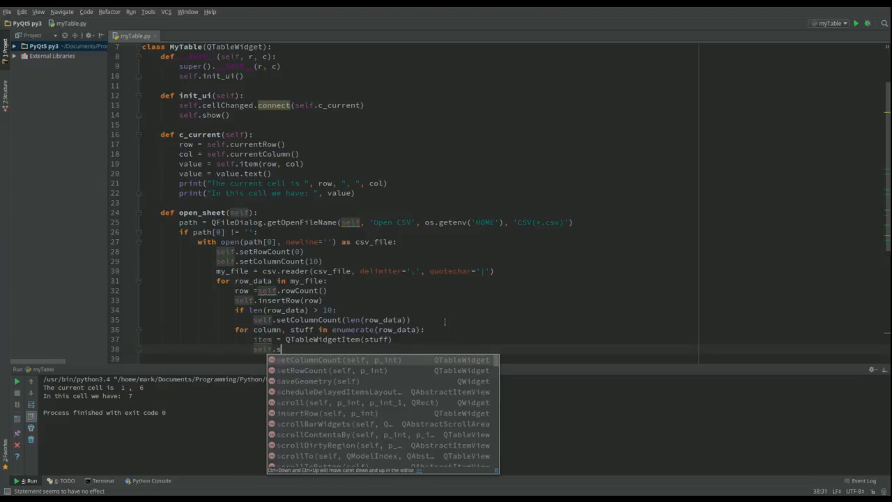
pyautogui.write('etItem(')
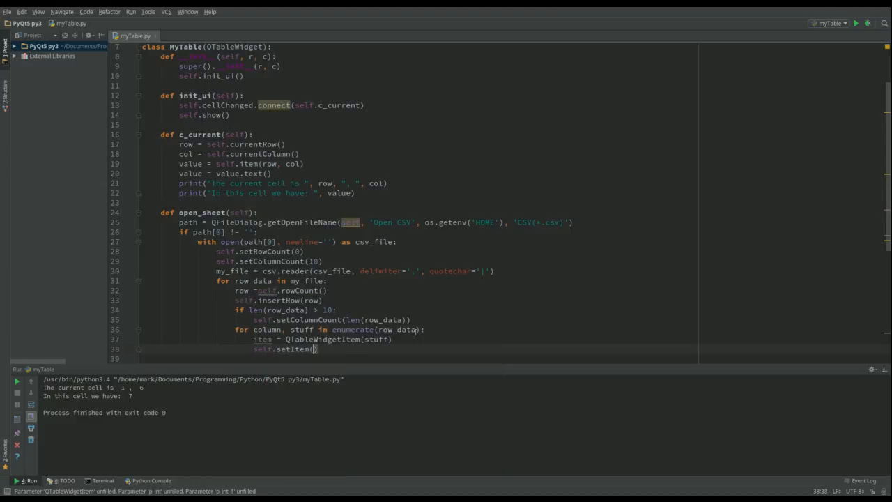
pyautogui.click(314, 348)
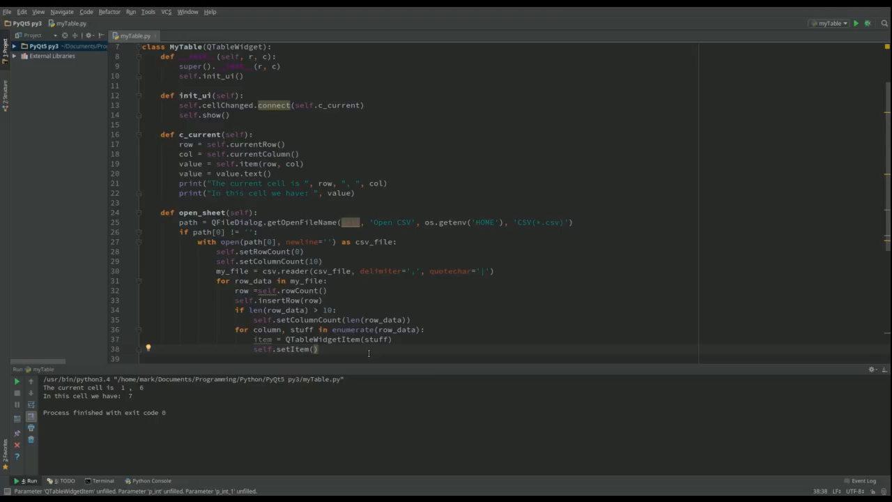
pyautogui.write('row,')
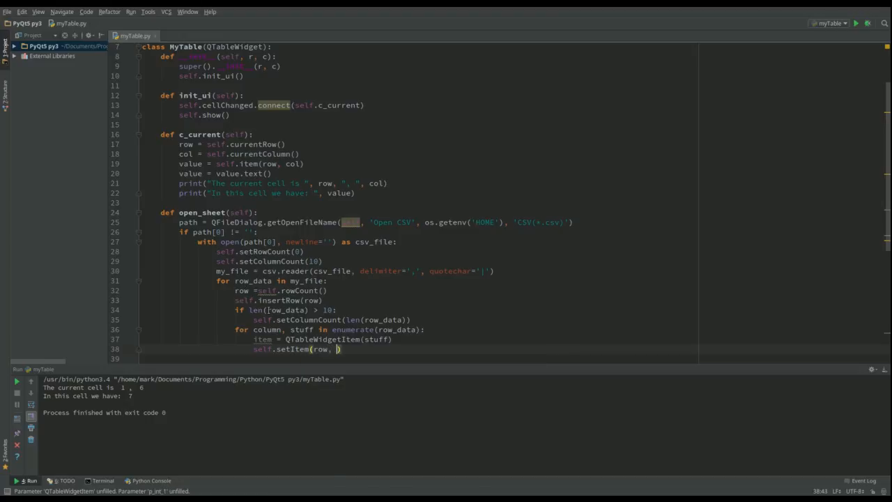
pyautogui.write('column')
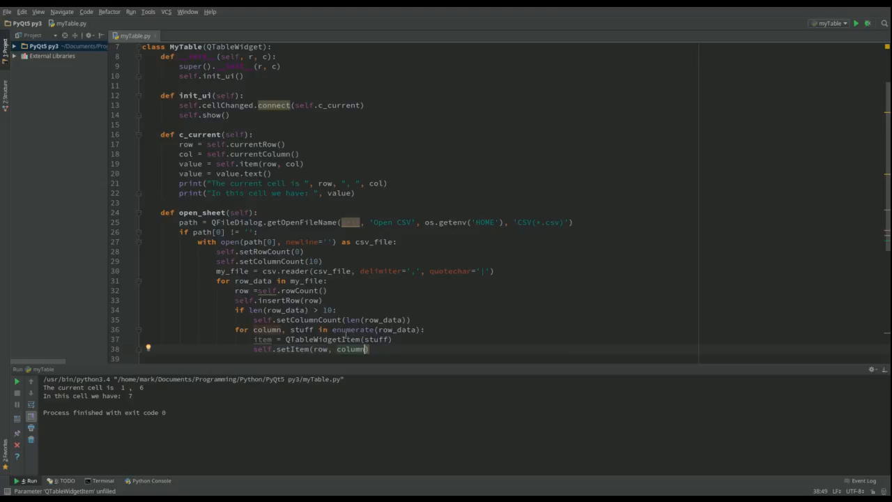
pyautogui.moveTo(435, 343)
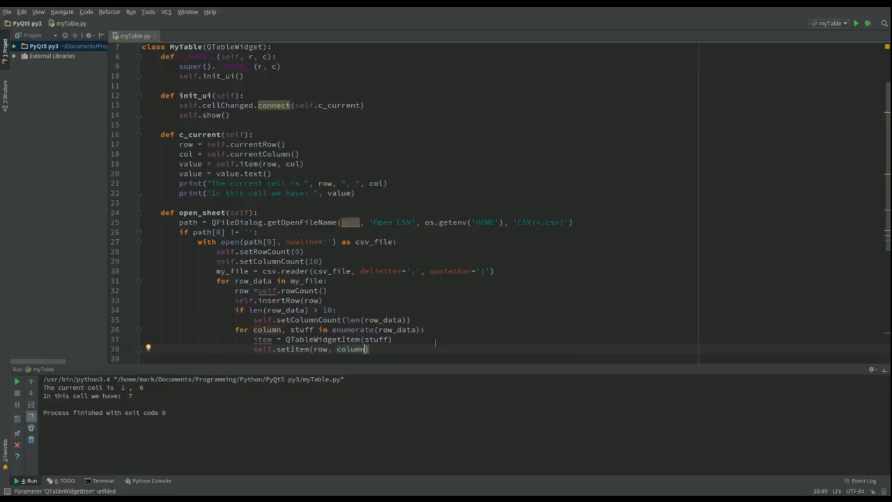
pyautogui.write(',')
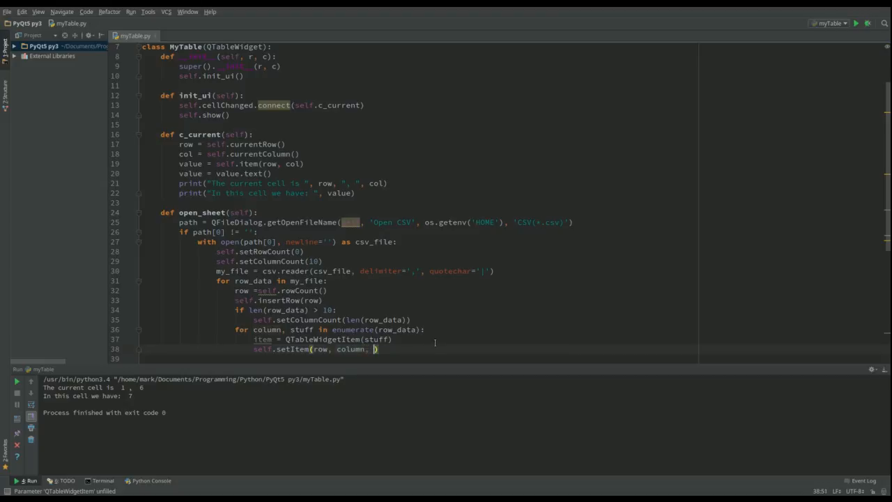
pyautogui.write('itm')
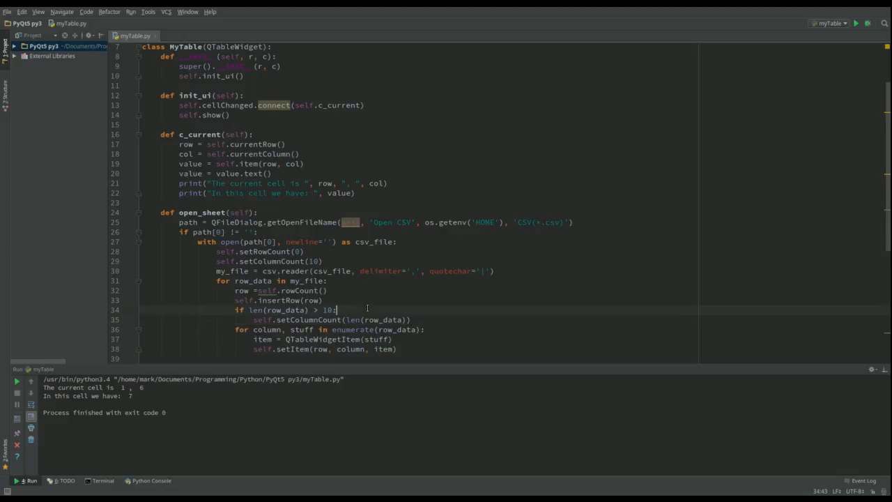
pyautogui.moveTo(407, 349)
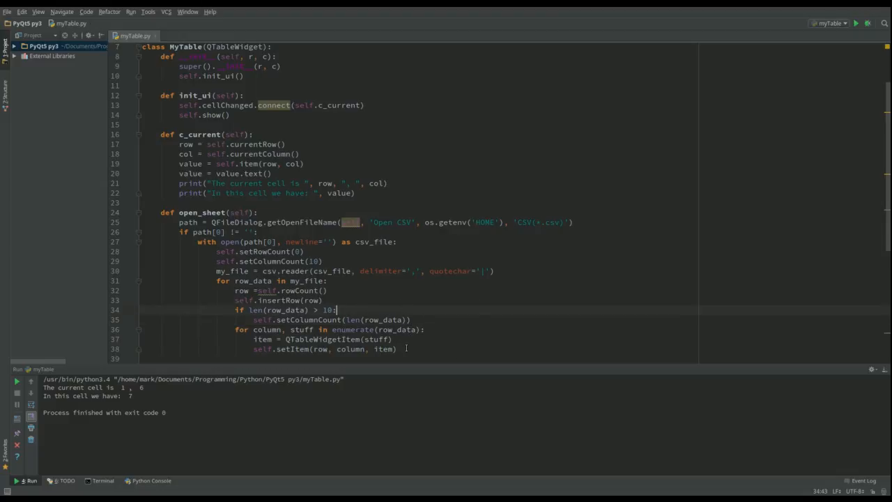
pyautogui.moveTo(782, 15)
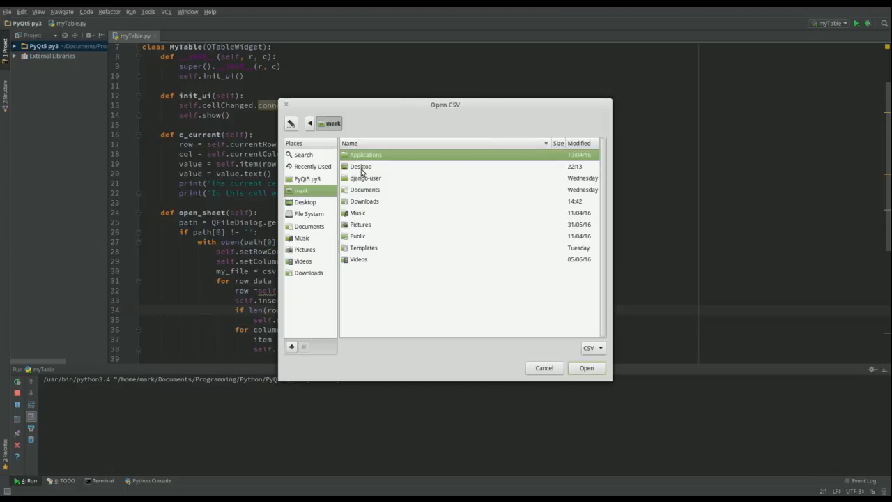
# - Load myFile.csv from the Desktop folder in the Open CSV dialog
pyautogui.doubleClick(362, 166)
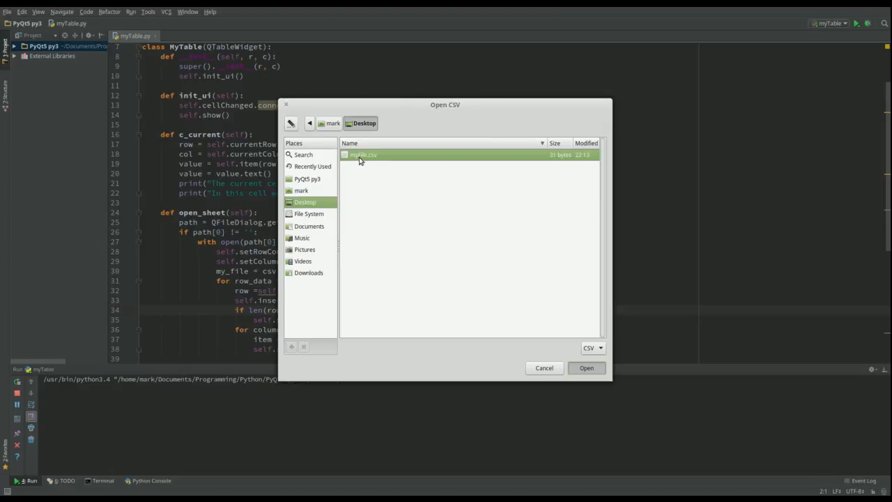
pyautogui.click(586, 368)
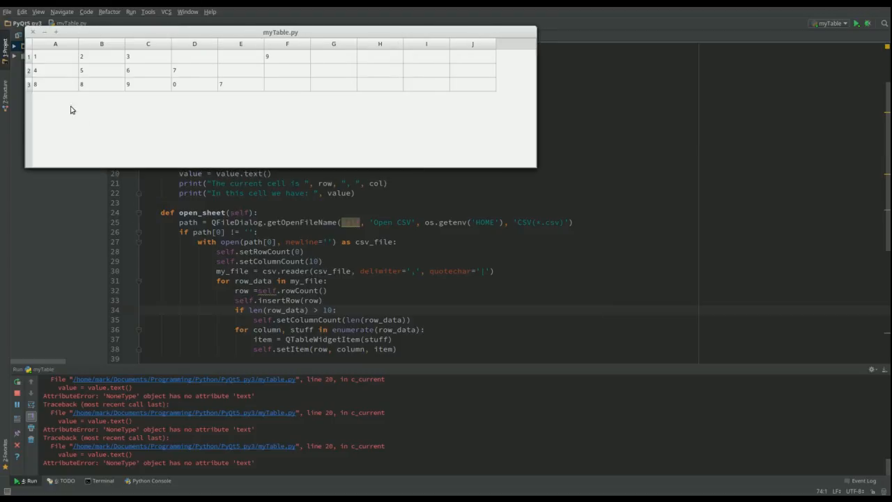
pyautogui.moveTo(35, 36)
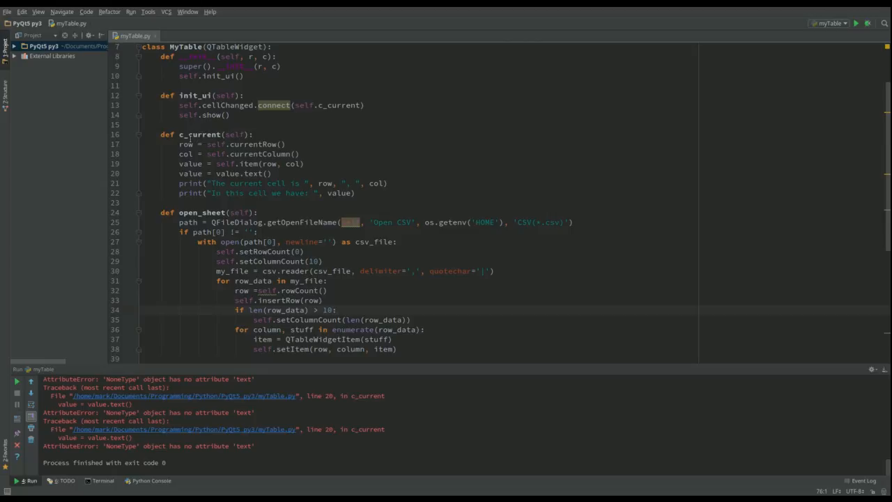
pyautogui.moveTo(239, 207)
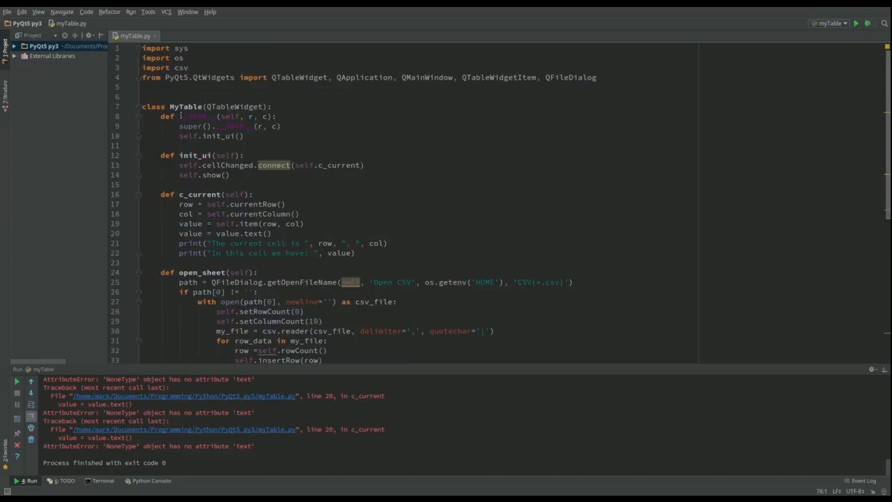
# - Set self.check_change = True in __init__ and add the flag at the top of open_sheet
pyautogui.click(283, 126)
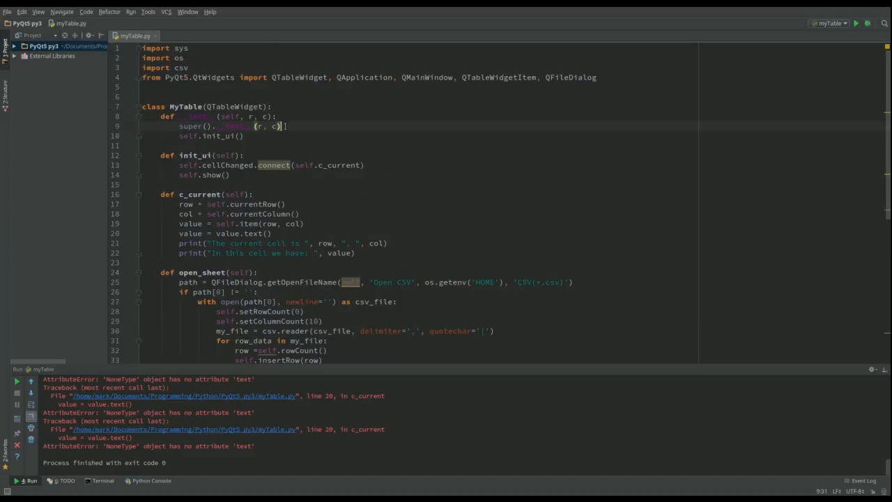
pyautogui.write('self.check_change =')
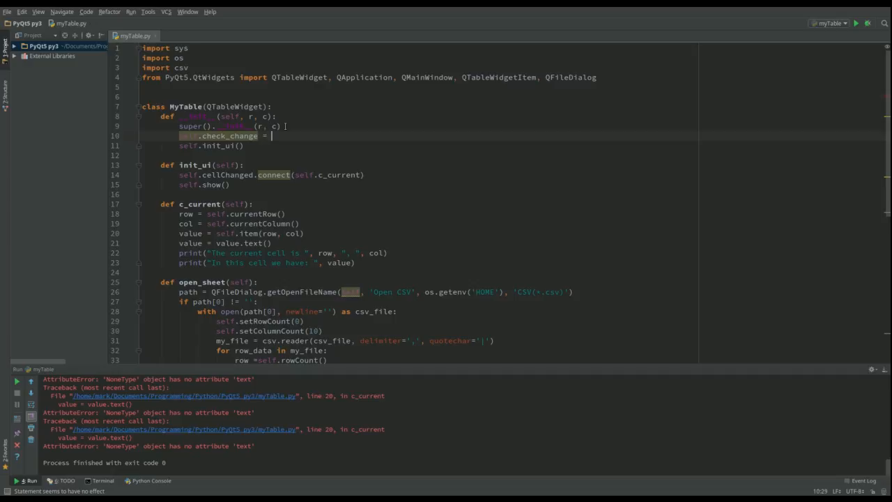
pyautogui.write('True')
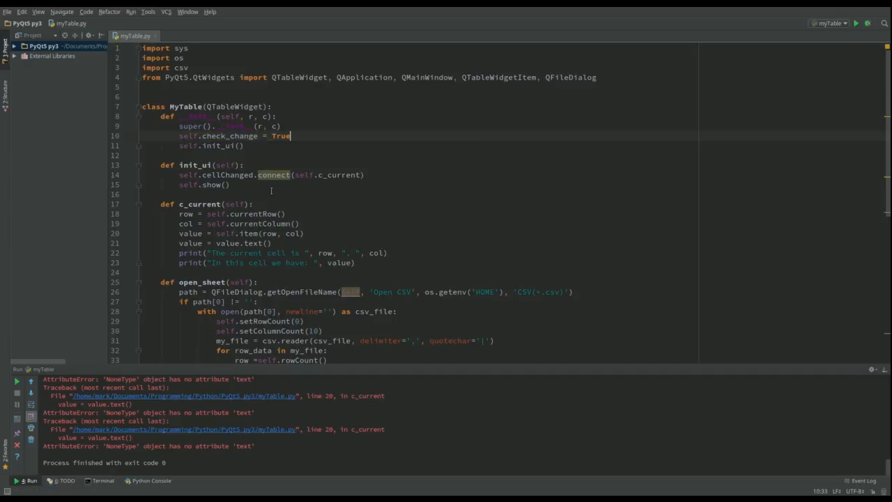
pyautogui.scroll(-3)
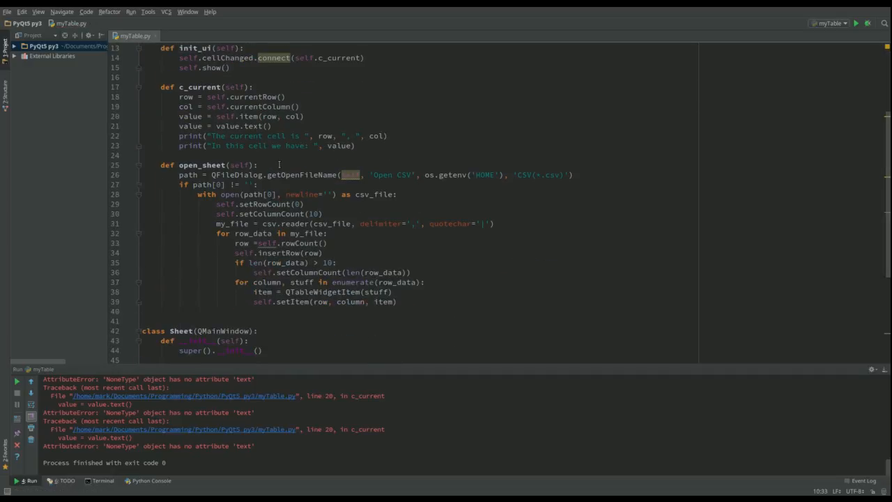
pyautogui.write('s')
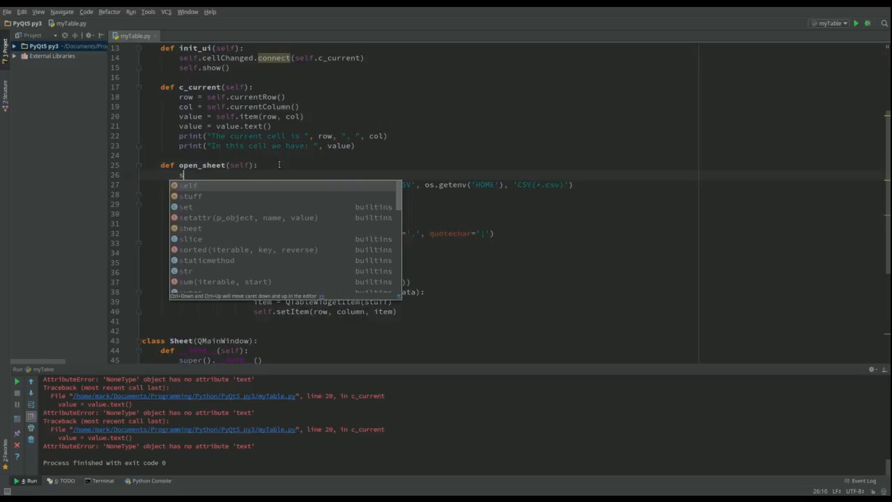
pyautogui.write('self.check_change = Fal')
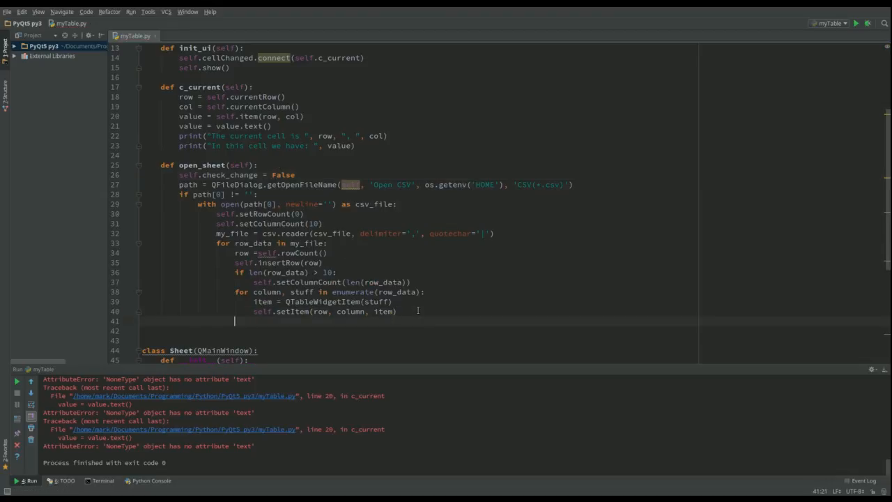
# - Finish setting the flag in open_sheet and add if self.check_change: in c_current
pyautogui.write('s')
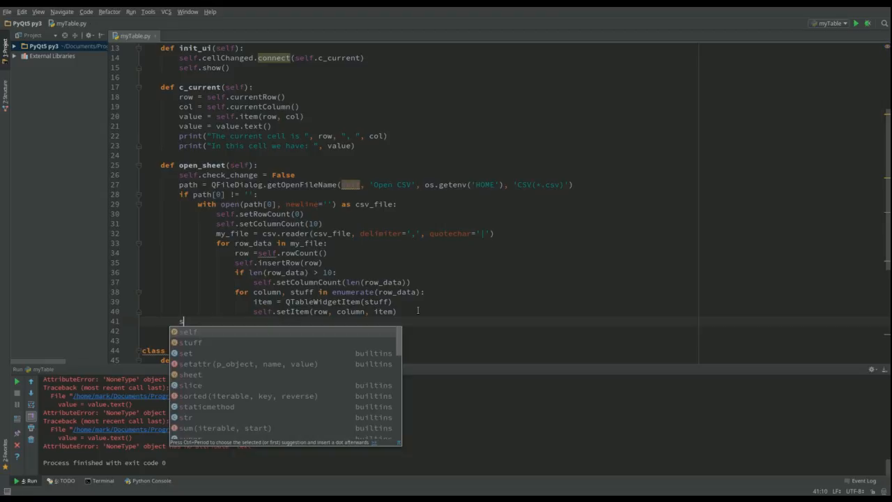
pyautogui.write('elf.')
pyautogui.write('if ch')
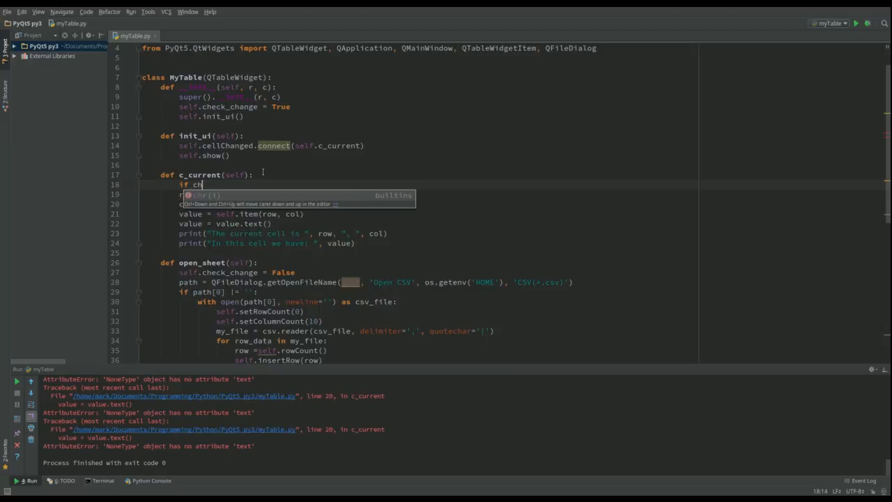
pyautogui.write('self')
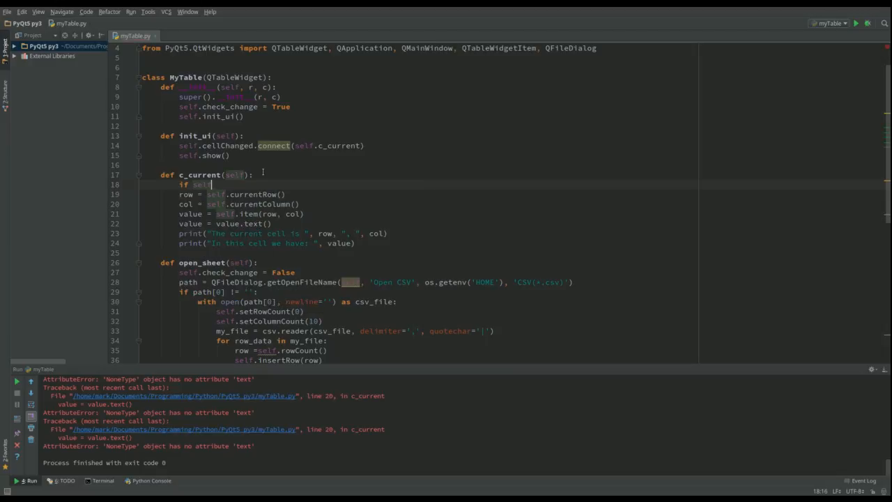
pyautogui.write('.check_change')
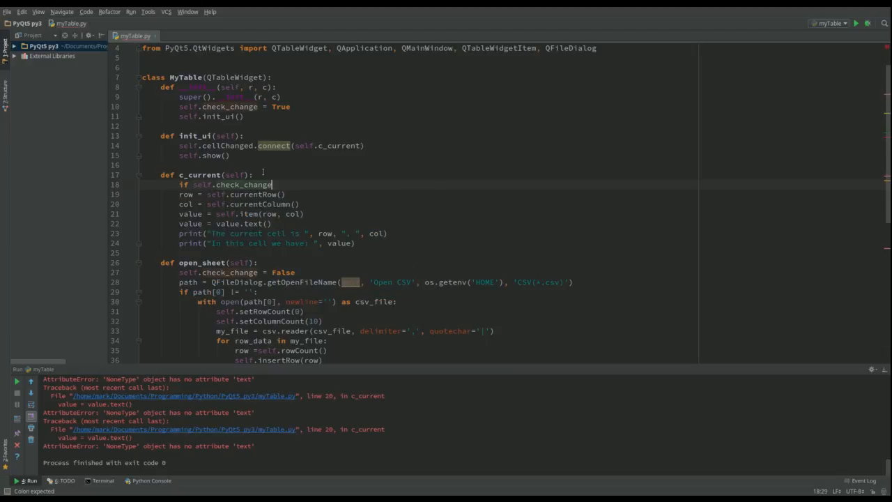
pyautogui.write(':')
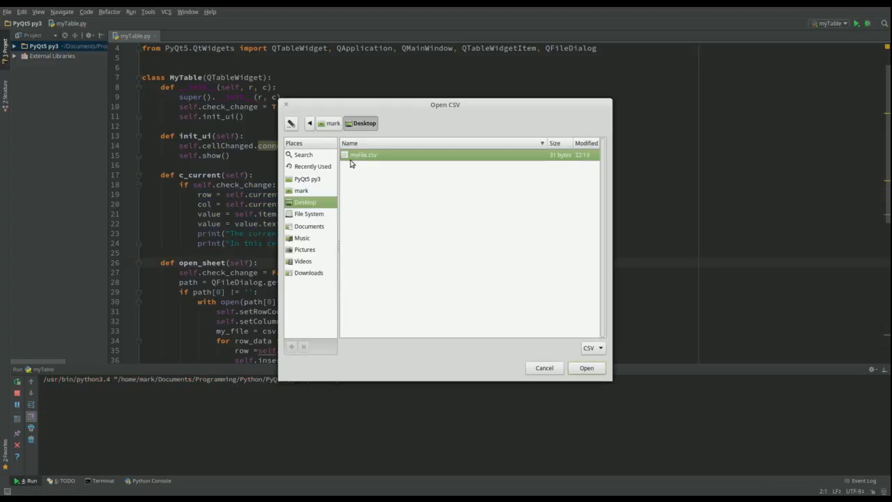
# - Select myFile.csv in the Open CSV dialog to load it into the table
pyautogui.click(586, 368)
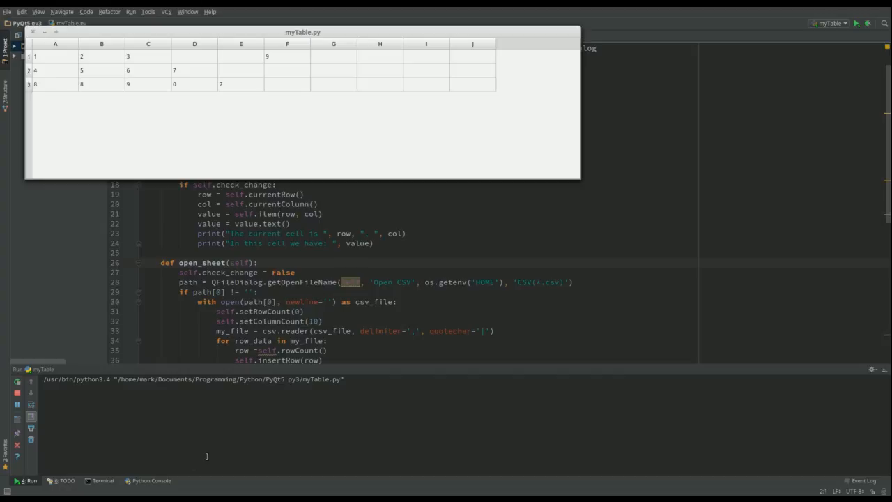
pyautogui.moveTo(37, 40)
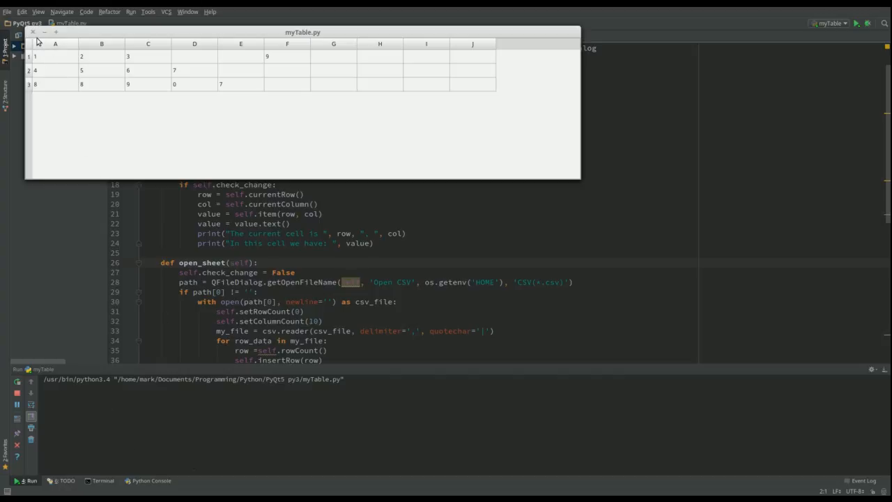